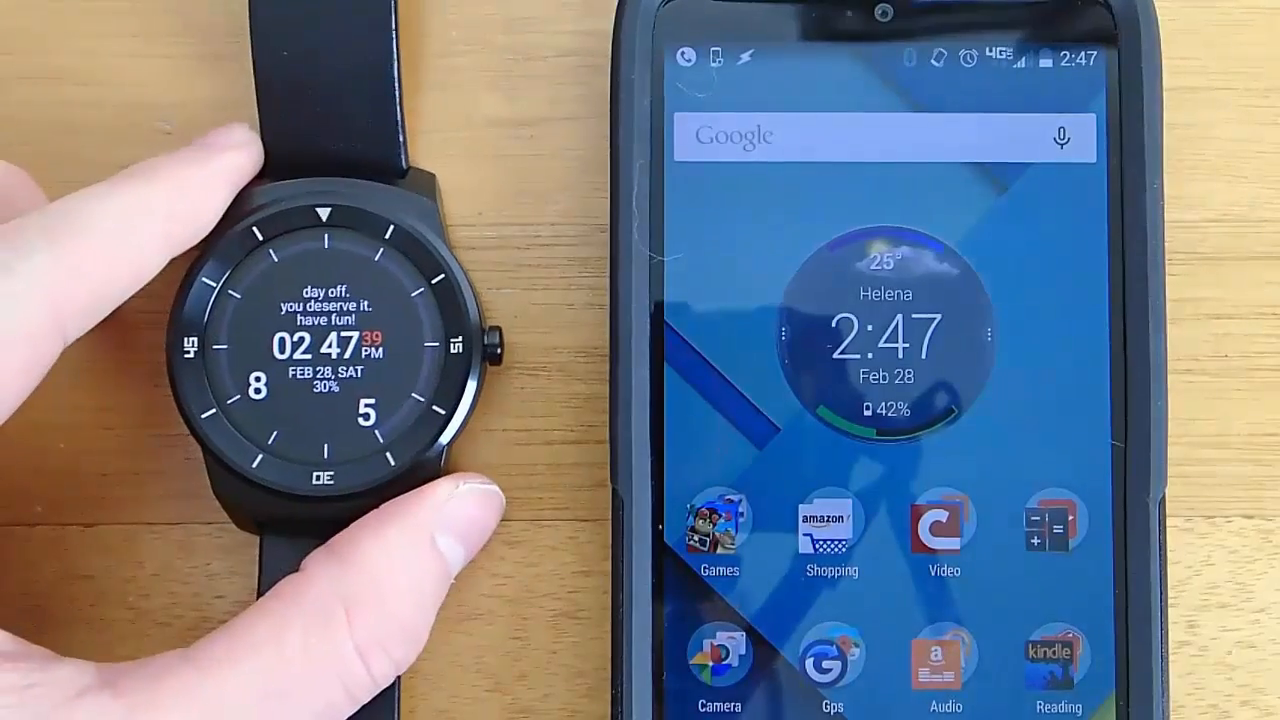
Trigger Work from the watch's Set Phone Profile notification, then close the phone's notification shade
{"action": "left_click", "coordinate": [330, 345]}
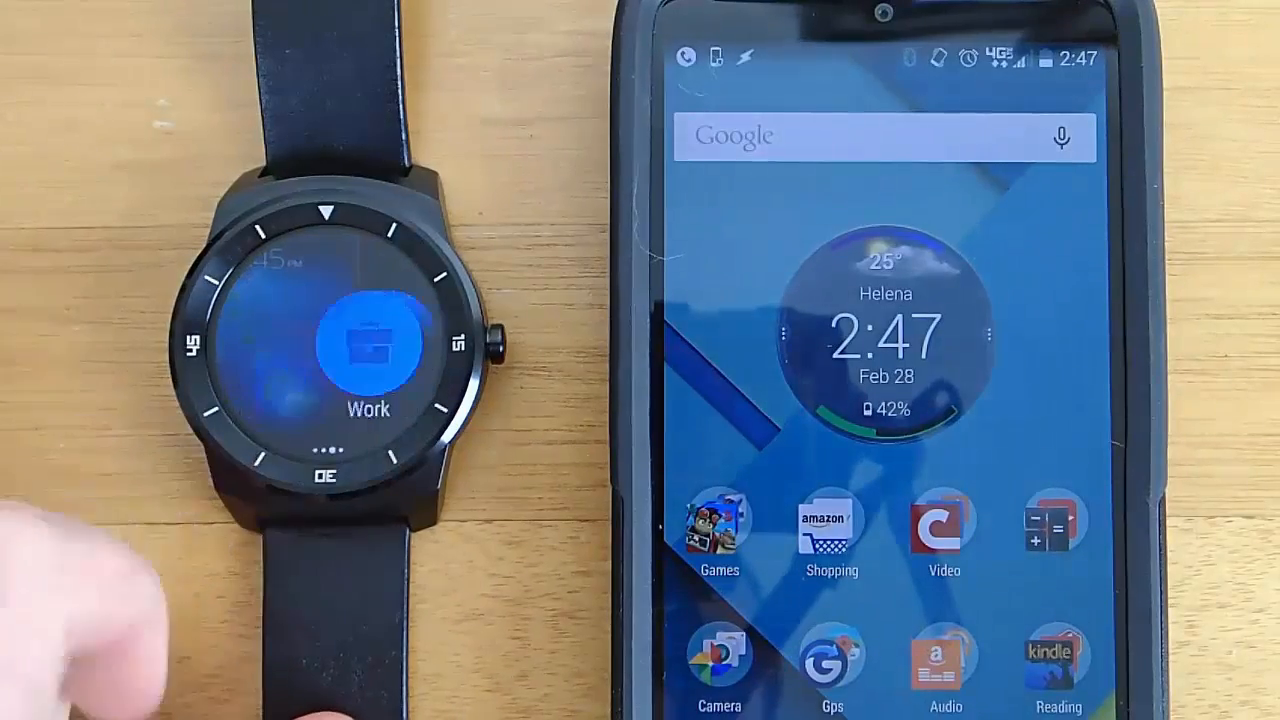
{"action": "left_click", "coordinate": [345, 345]}
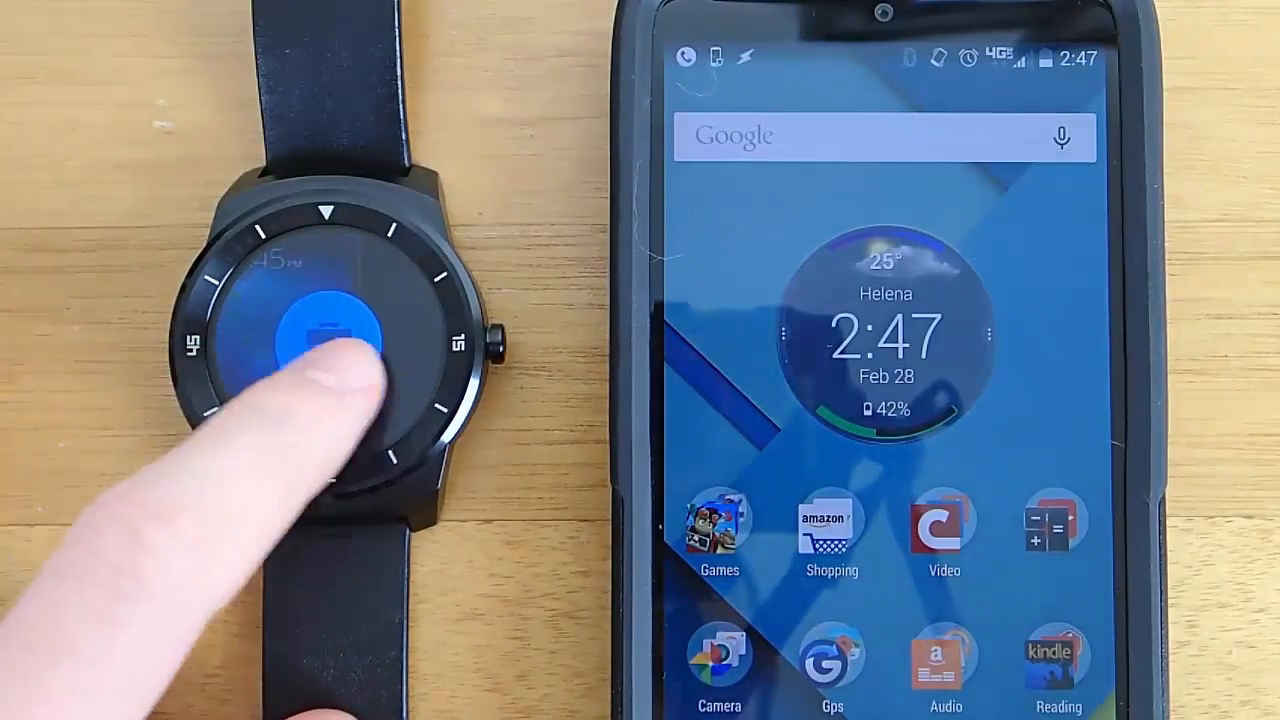
{"action": "left_click", "coordinate": [320, 340]}
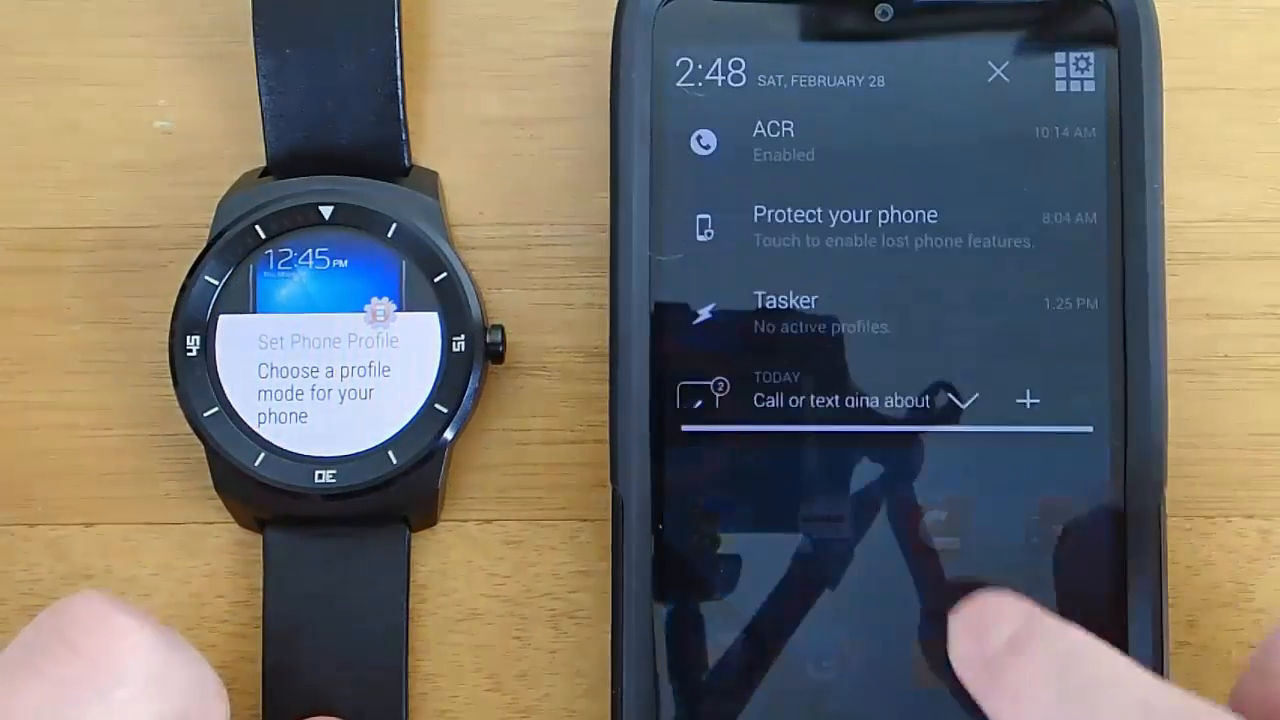
{"action": "left_click", "coordinate": [1073, 71]}
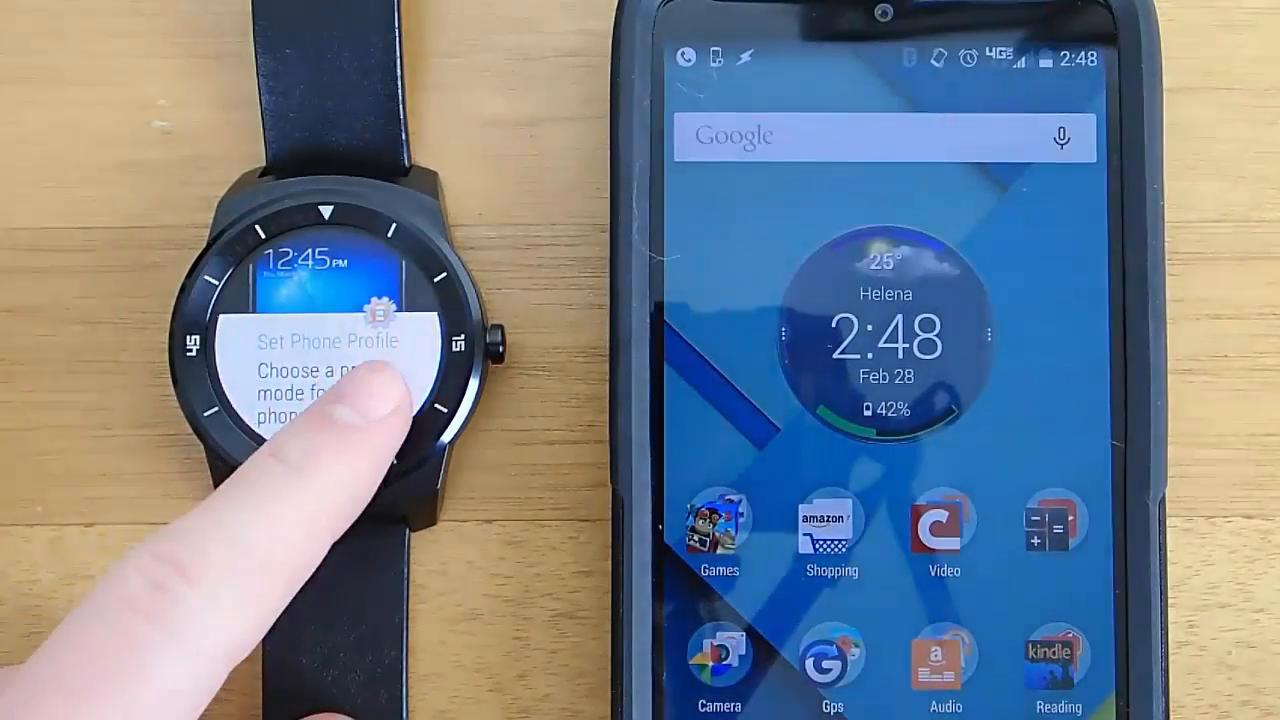
Open the phone's quick settings and switch the phone to Work from the watch notification
{"action": "left_click", "coordinate": [330, 340]}
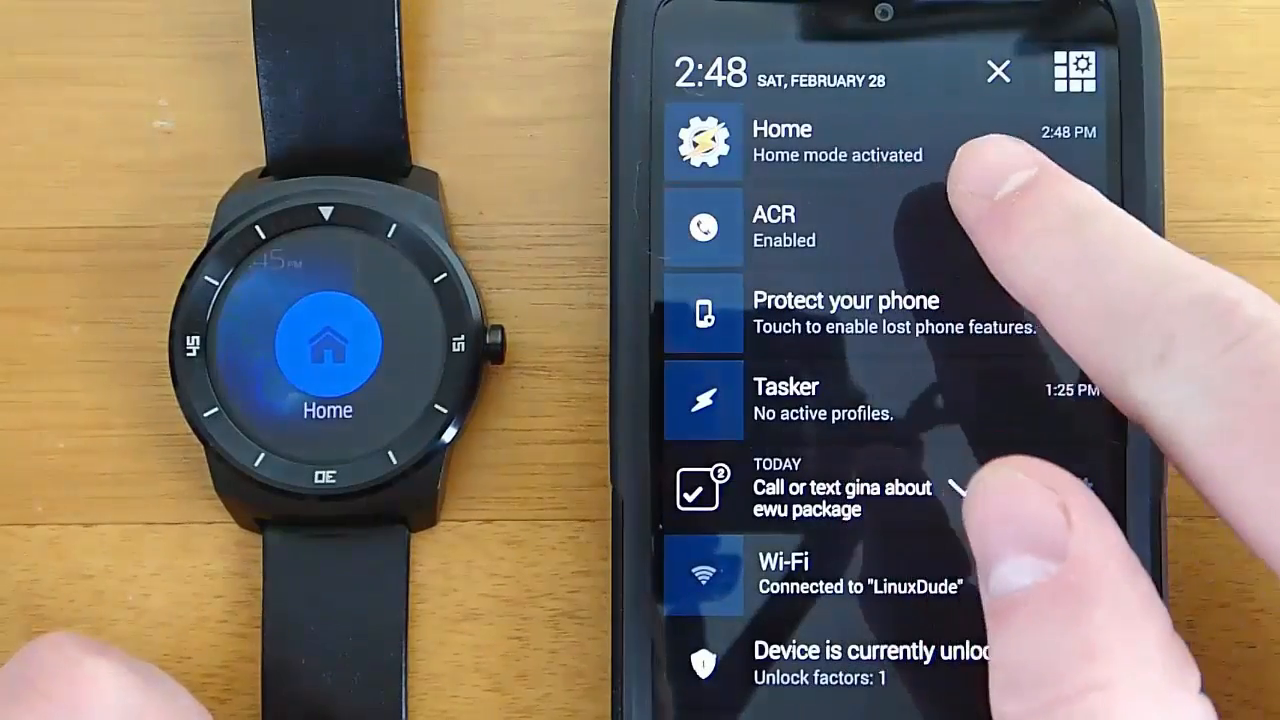
{"action": "left_click", "coordinate": [1073, 72]}
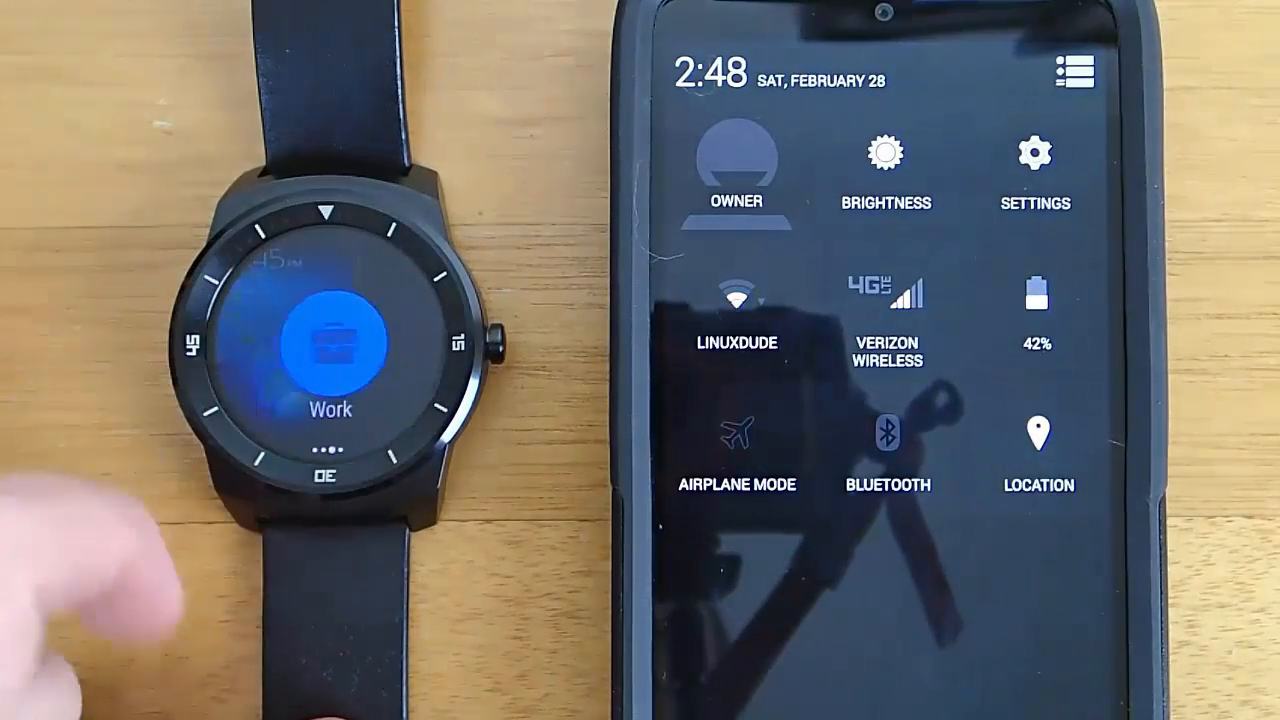
{"action": "left_click", "coordinate": [325, 350]}
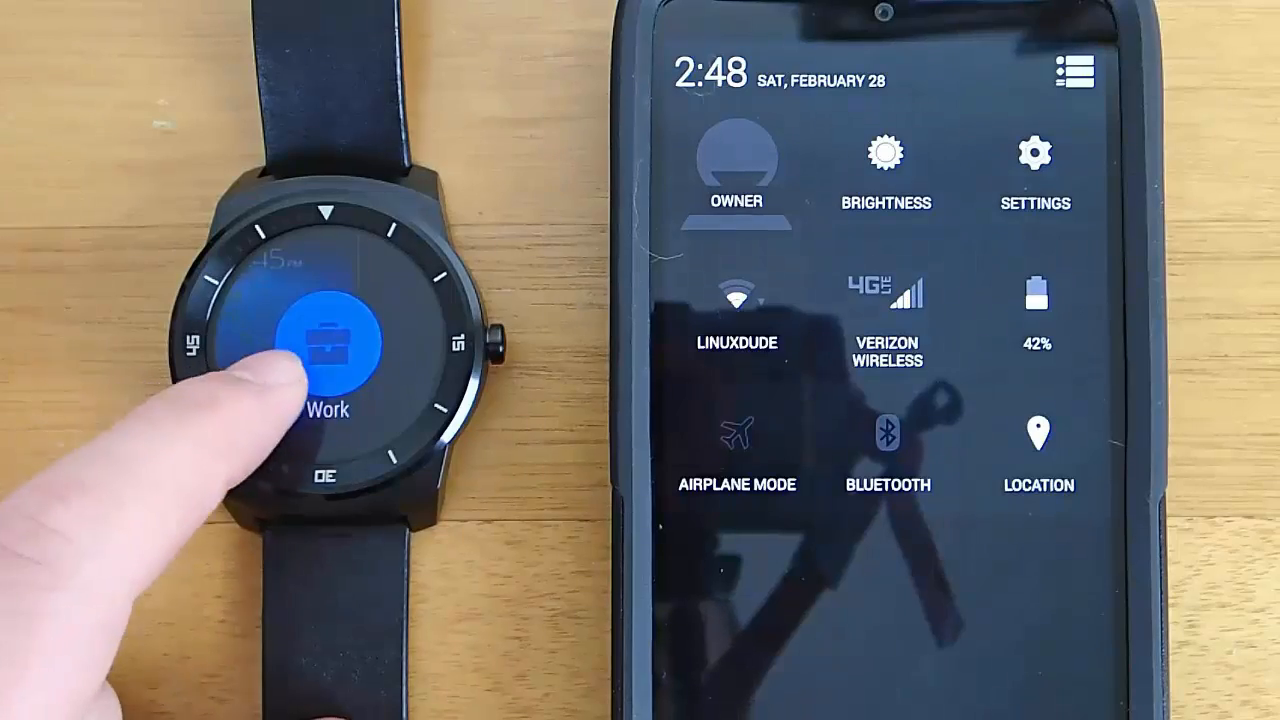
{"action": "left_click", "coordinate": [325, 350]}
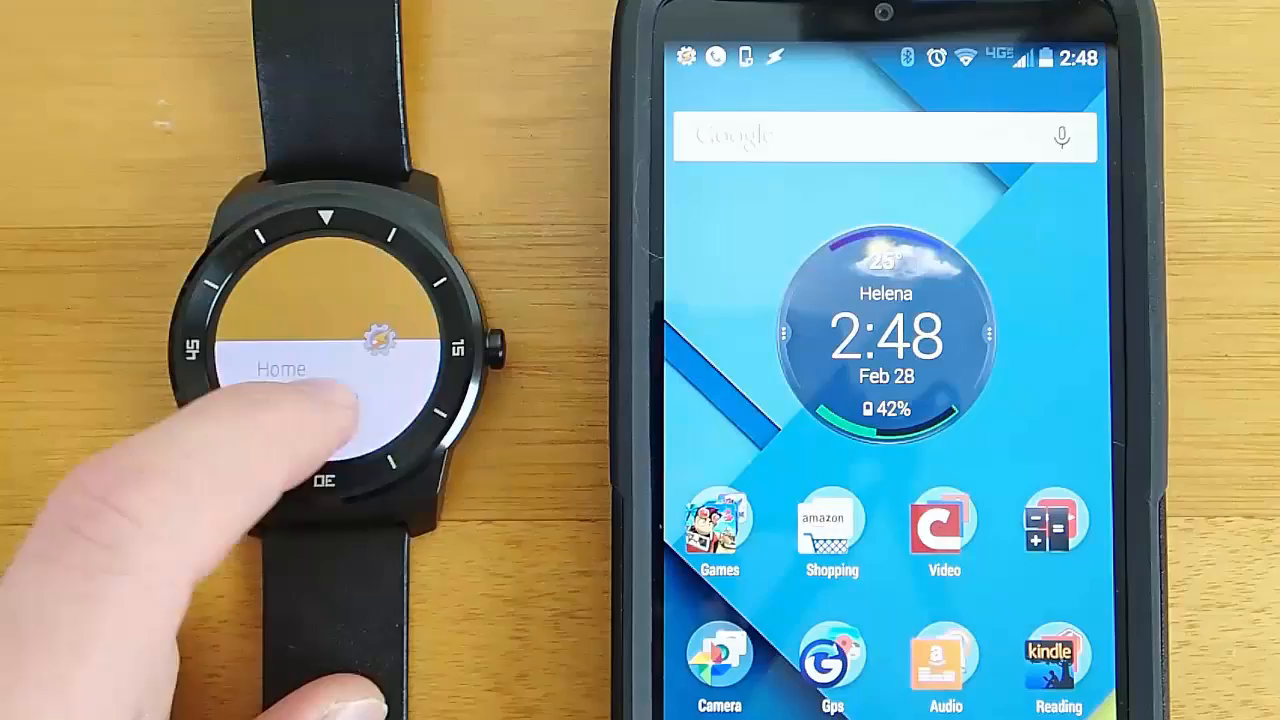
{"action": "left_click", "coordinate": [310, 370]}
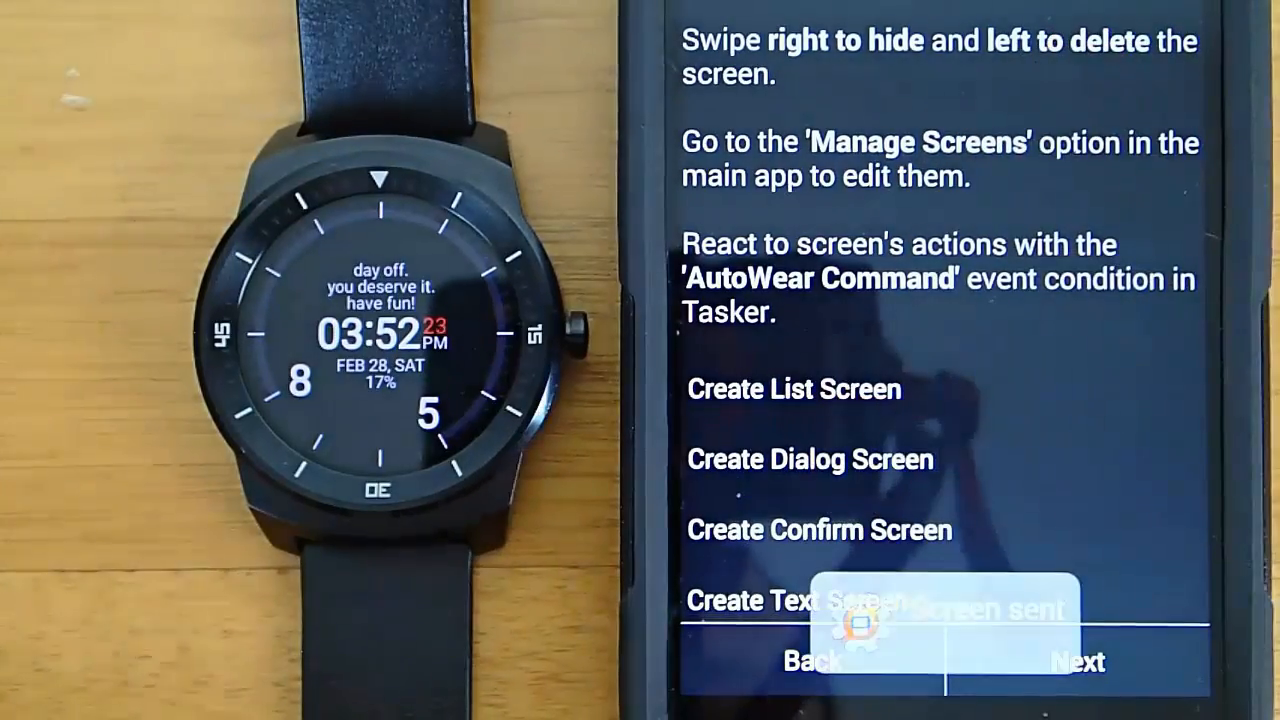
Send two sample list/dialog screens to the watch and advance the AutoWear tutorial
{"action": "left_click", "coordinate": [818, 529]}
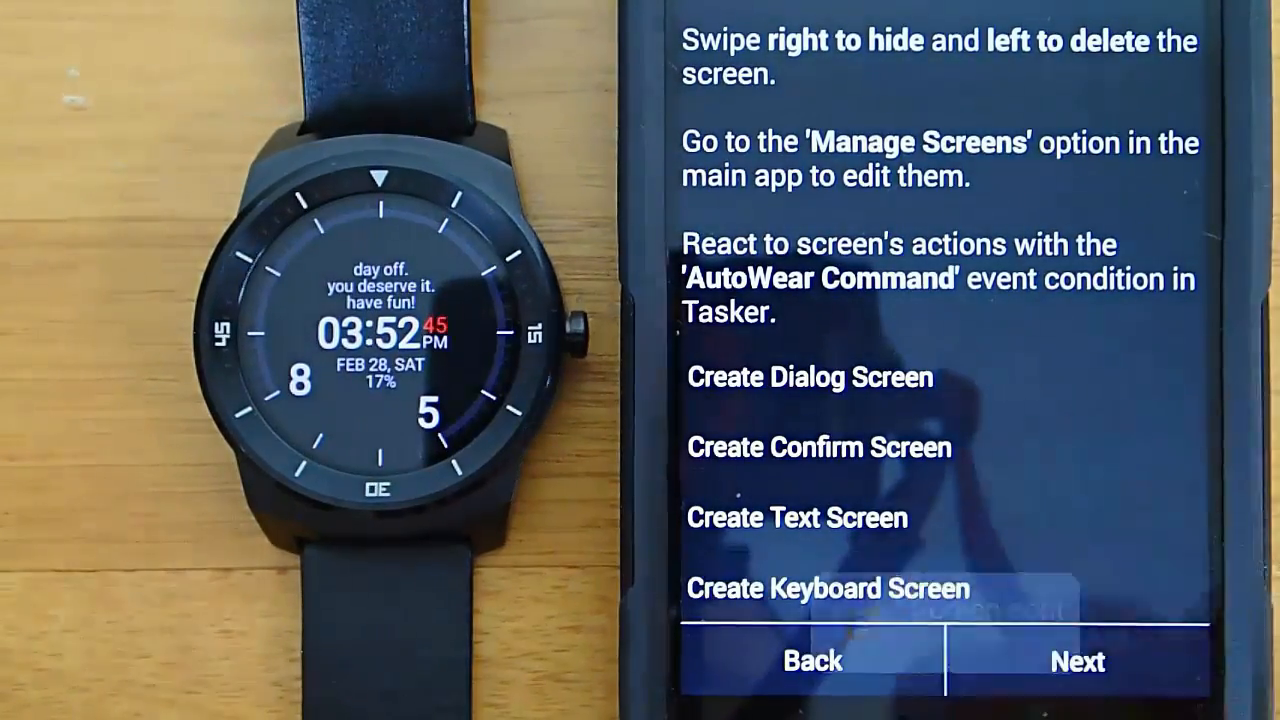
{"action": "left_click", "coordinate": [799, 588]}
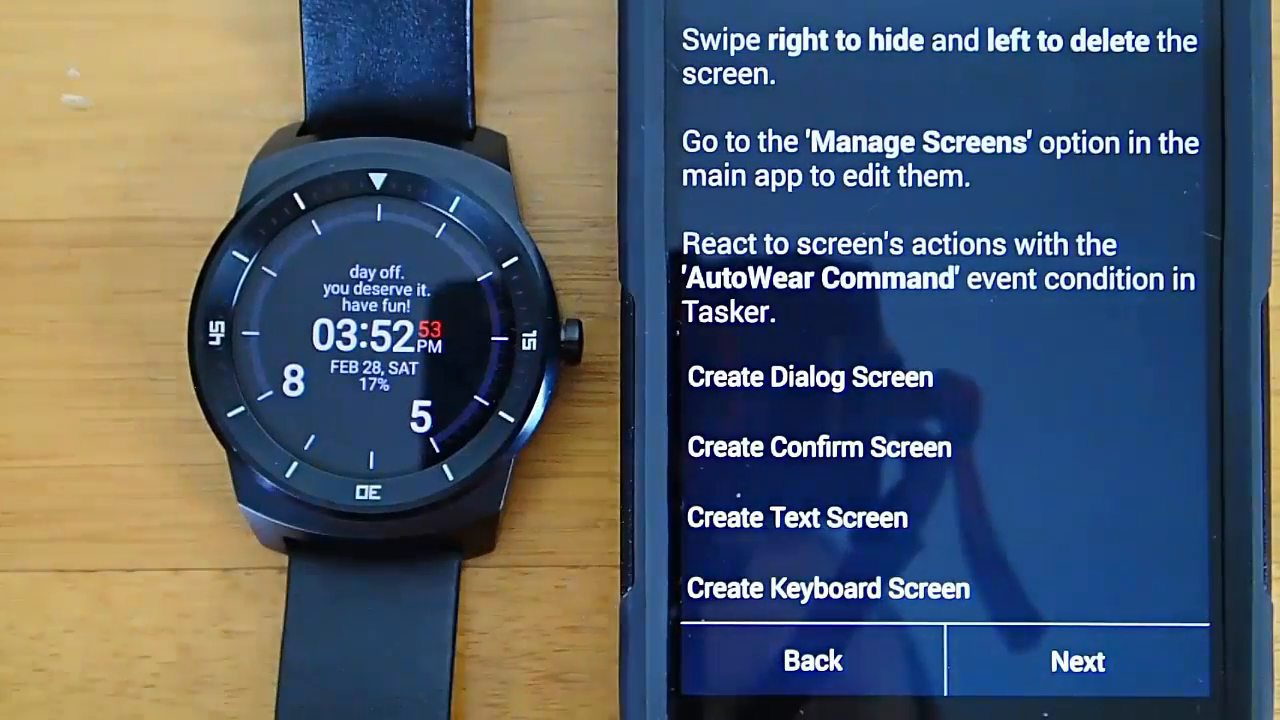
{"action": "left_click", "coordinate": [1077, 661]}
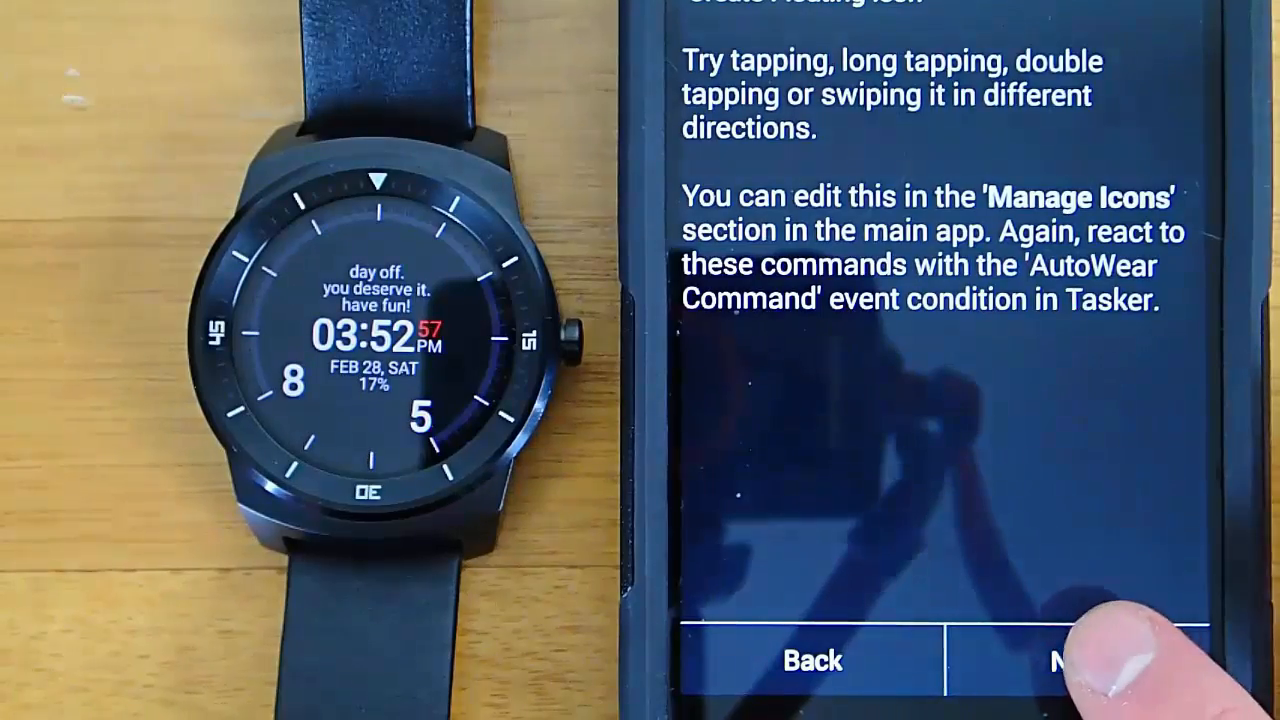
Advance another AutoWear tutorial page and scroll down the event list
{"action": "left_click", "coordinate": [1075, 660]}
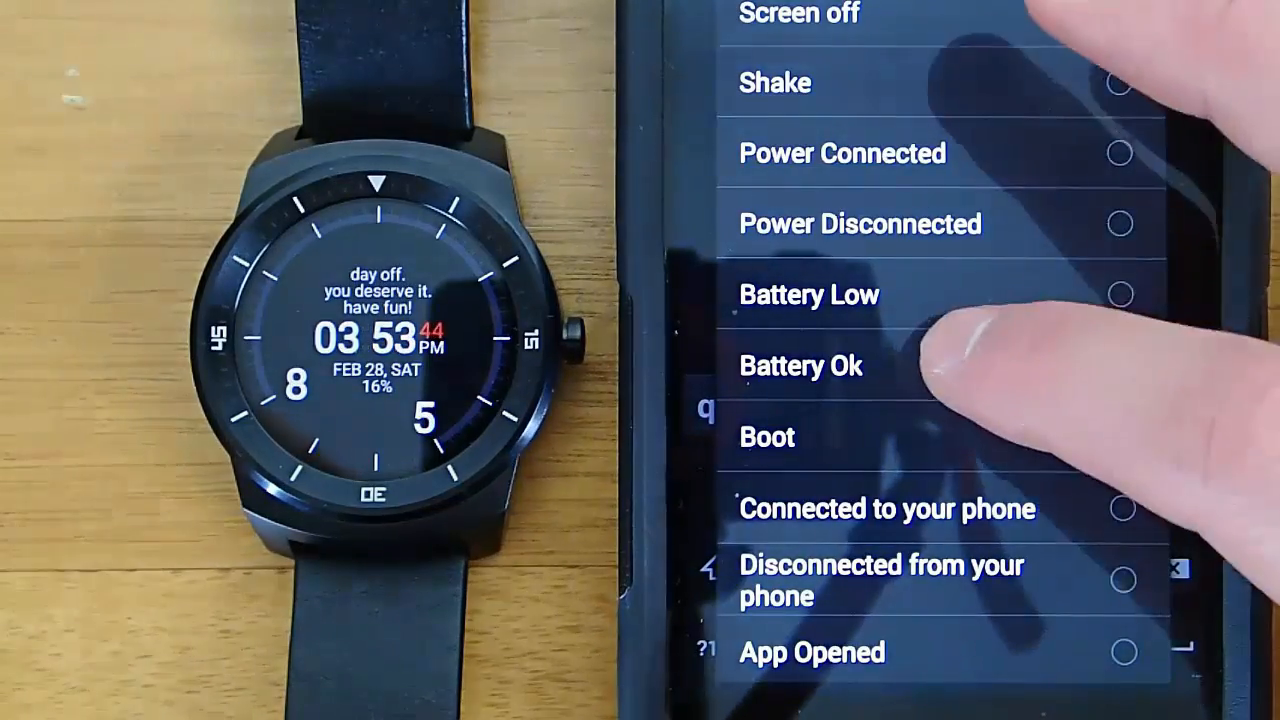
{"action": "scroll", "scroll_direction": "down", "scroll_amount": 3}
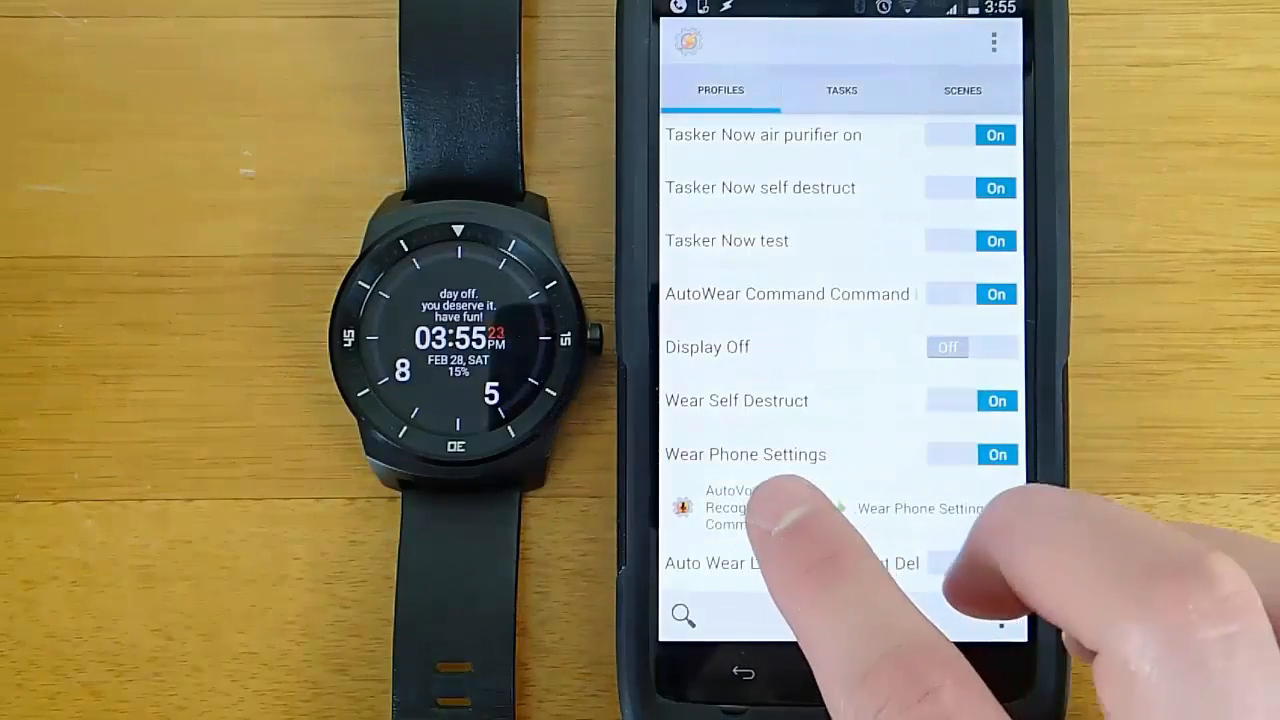
Keep the 'phone settings' AutoVoice command filter, then open Wear Phone Settings' AutoWear Notification action
{"action": "left_click", "coordinate": [760, 508]}
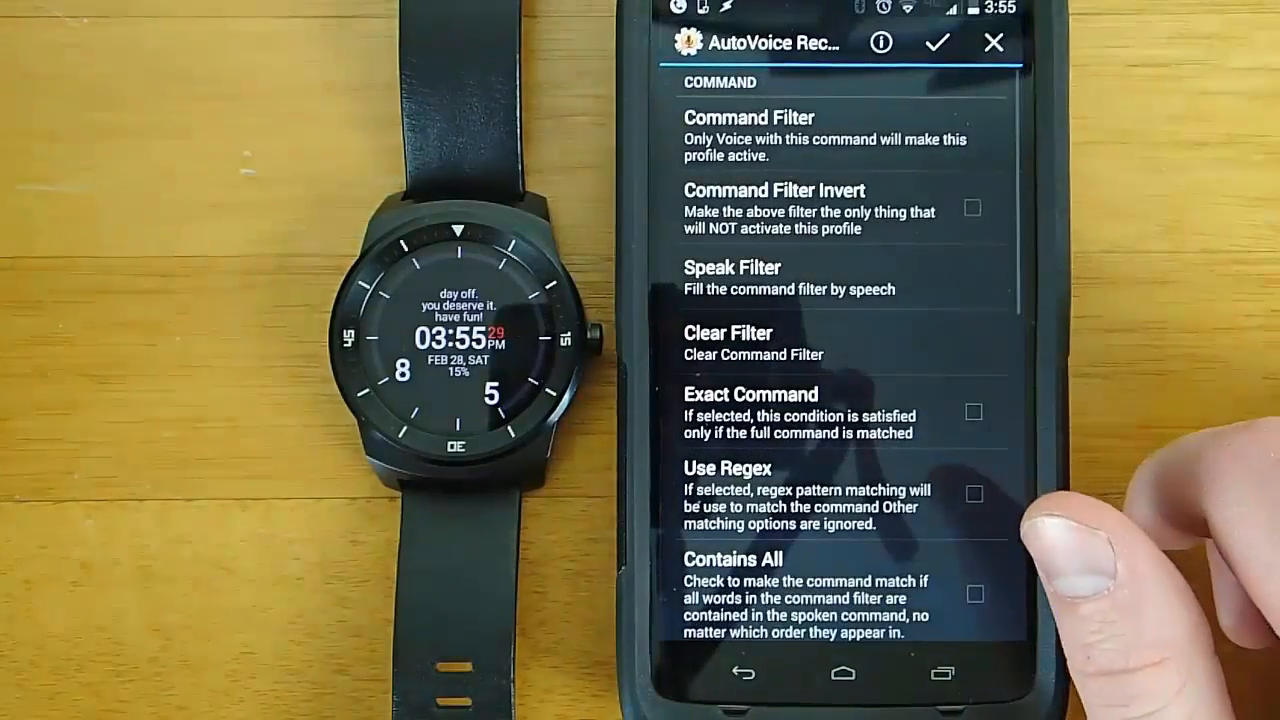
{"action": "left_click", "coordinate": [748, 117]}
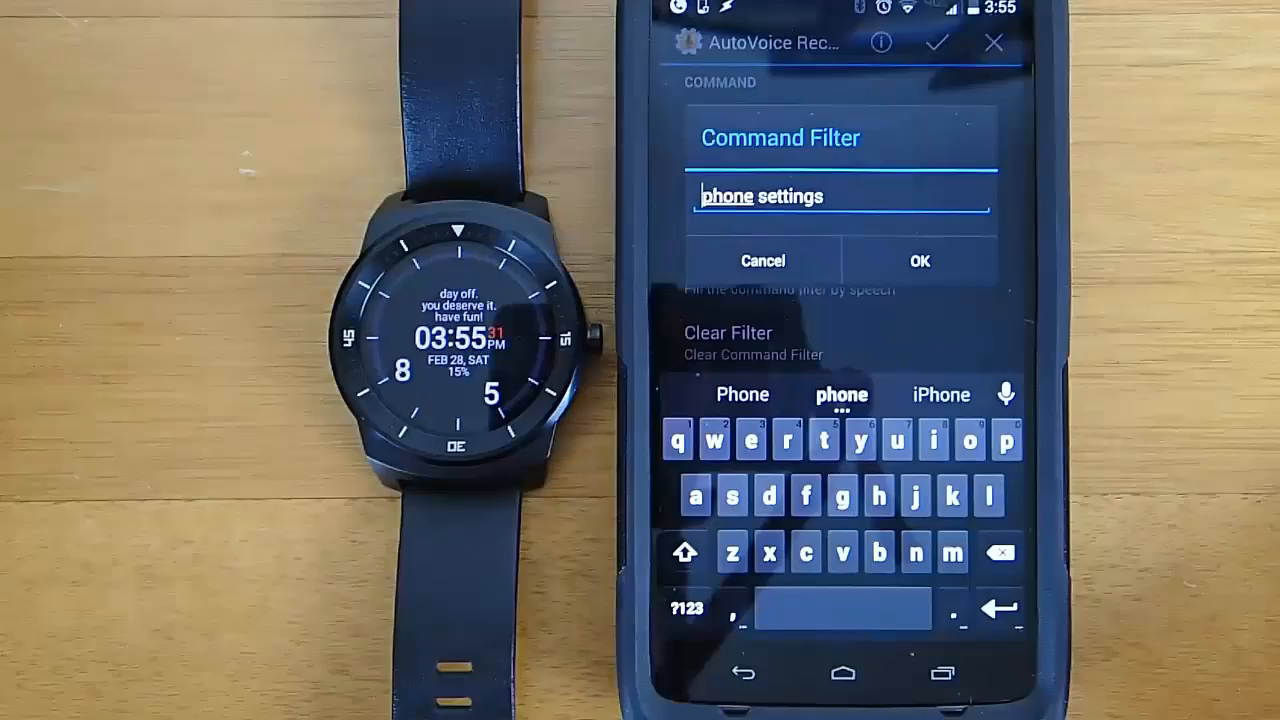
{"action": "left_click", "coordinate": [918, 261]}
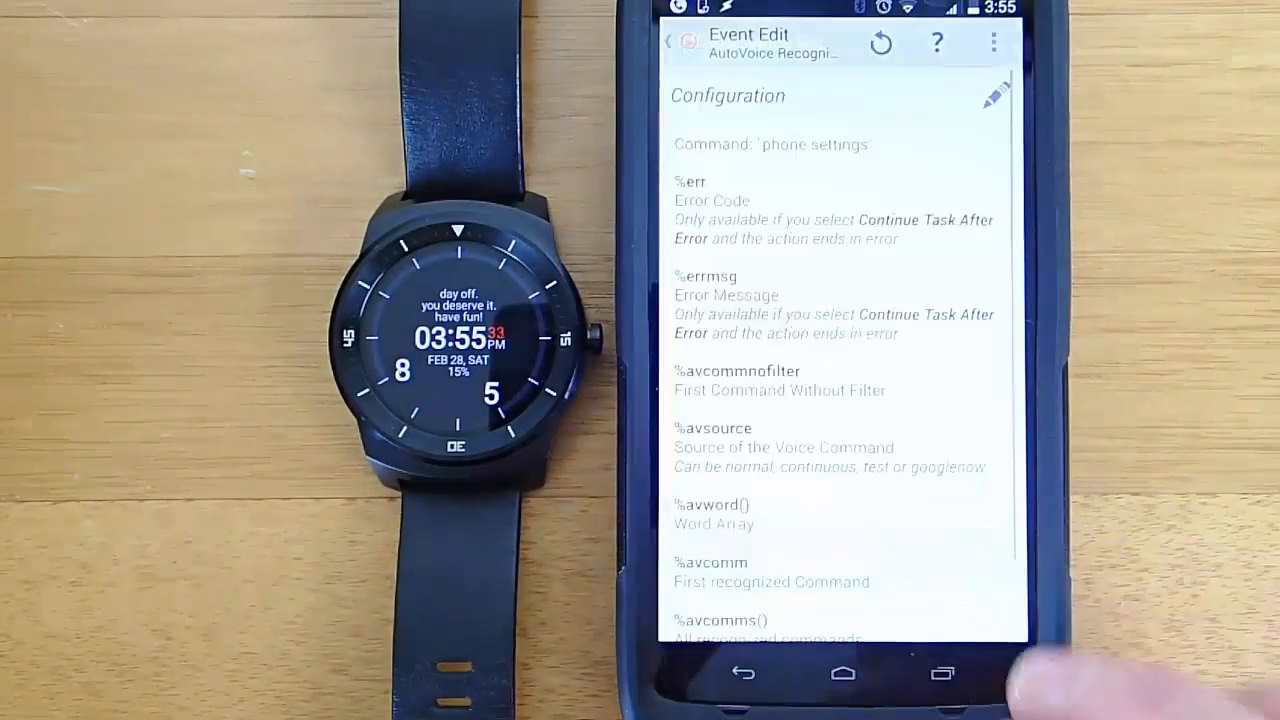
{"action": "left_click", "coordinate": [664, 42]}
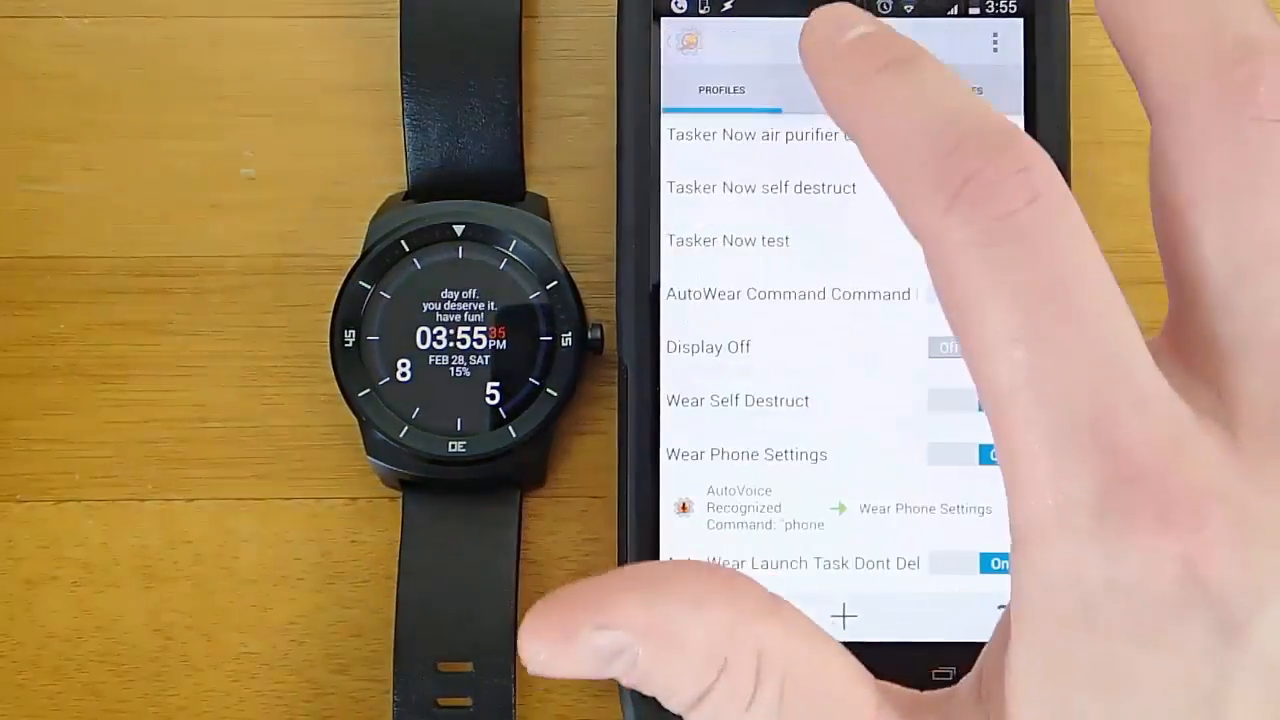
{"action": "left_click", "coordinate": [746, 454]}
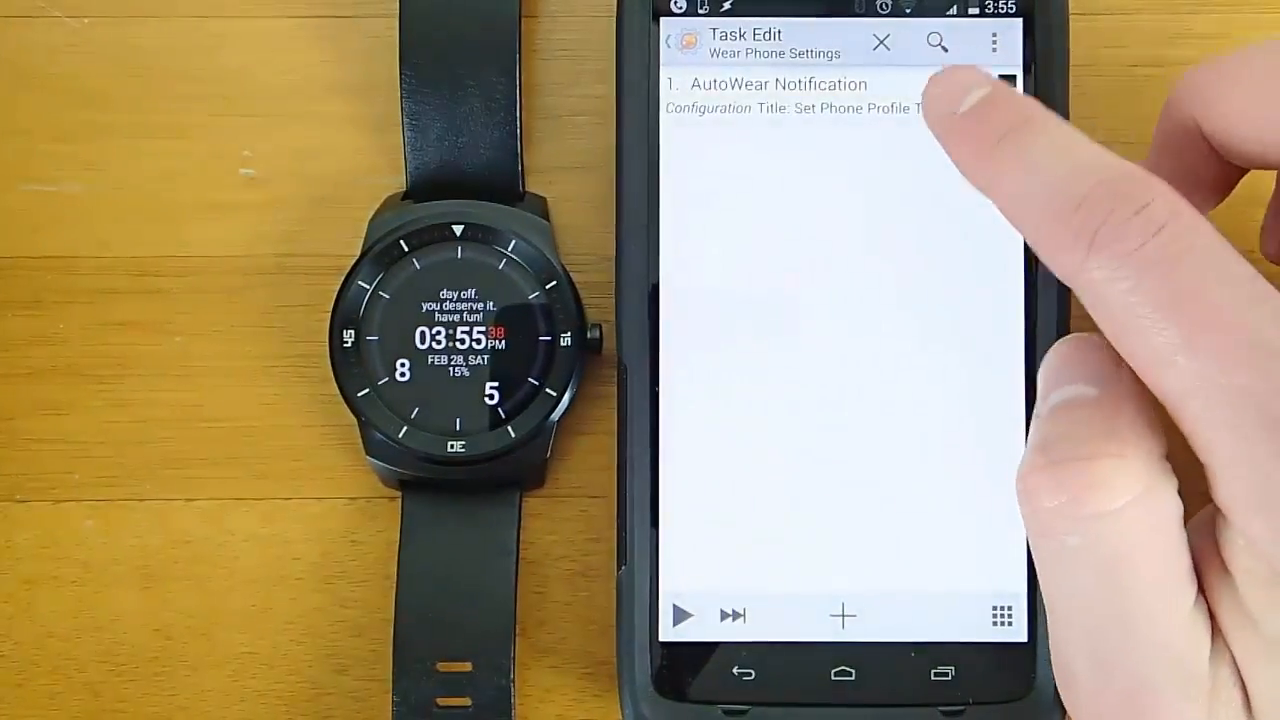
{"action": "left_click", "coordinate": [780, 84]}
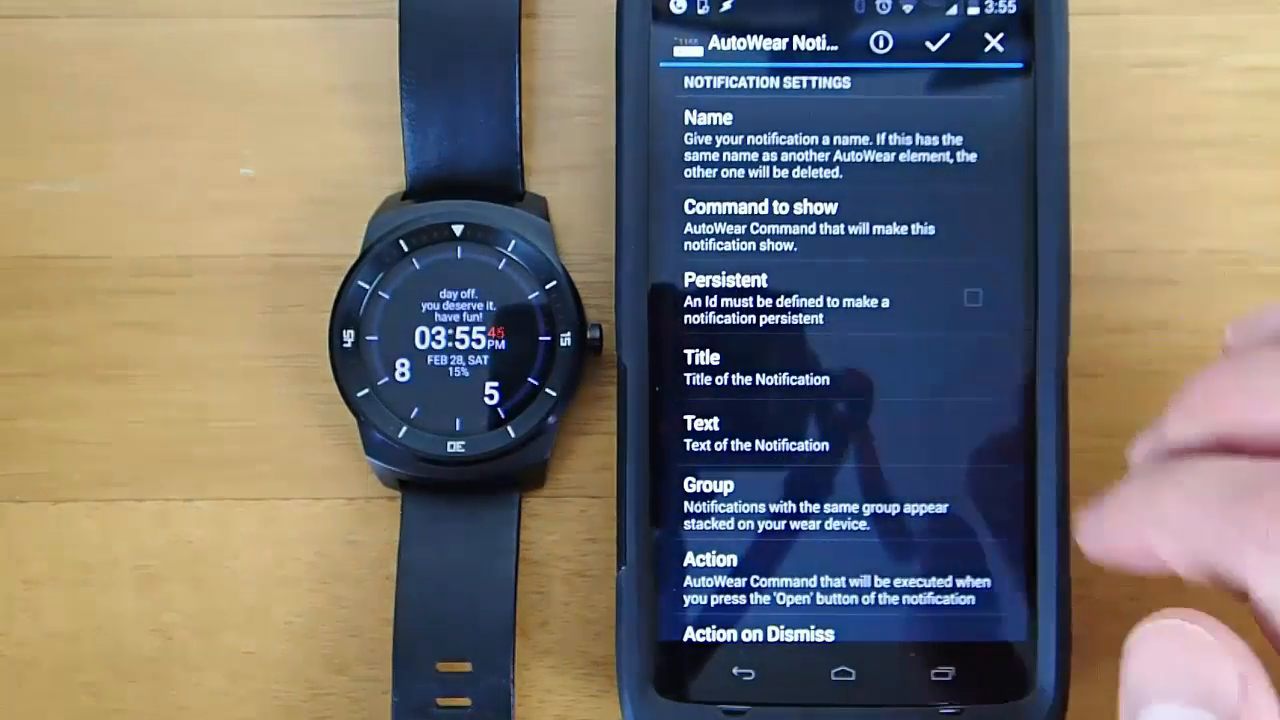
Set the notification Icon to /storage/emulated/0/Download/cell_phone.png
{"action": "left_click", "coordinate": [760, 357]}
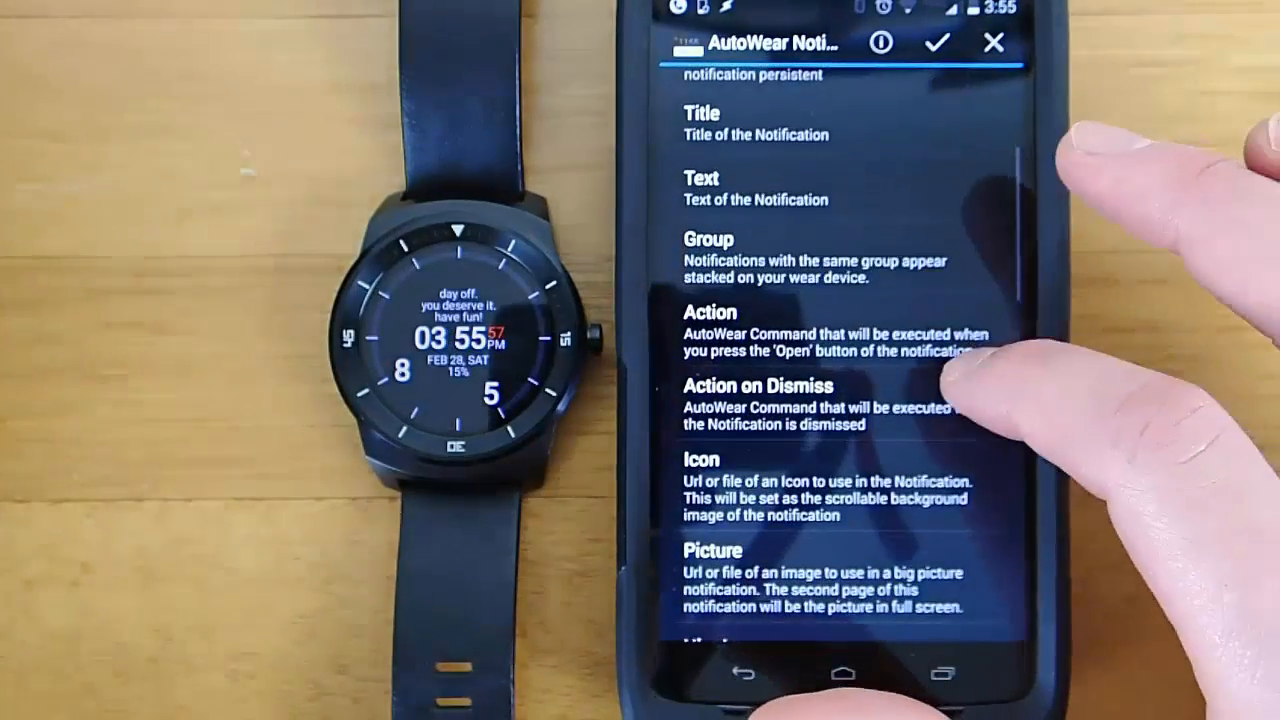
{"action": "scroll", "scroll_direction": "down", "scroll_amount": 3}
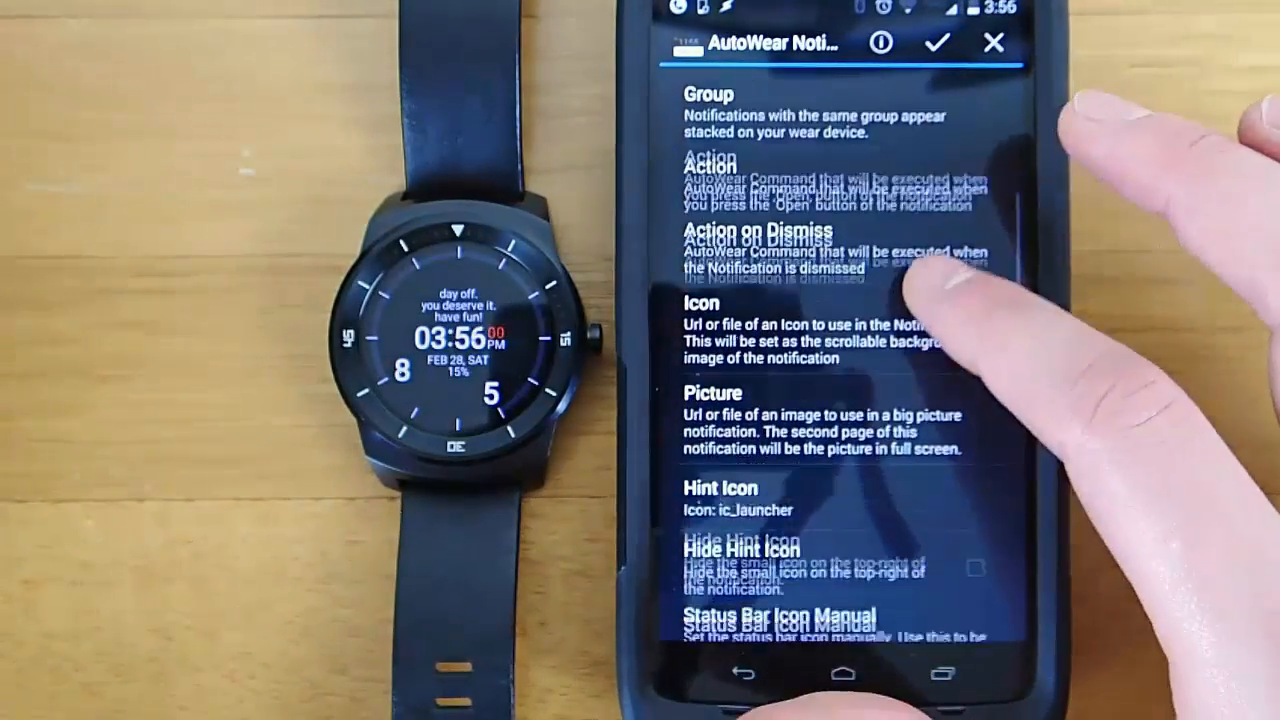
{"action": "scroll", "scroll_direction": "down", "scroll_amount": 3}
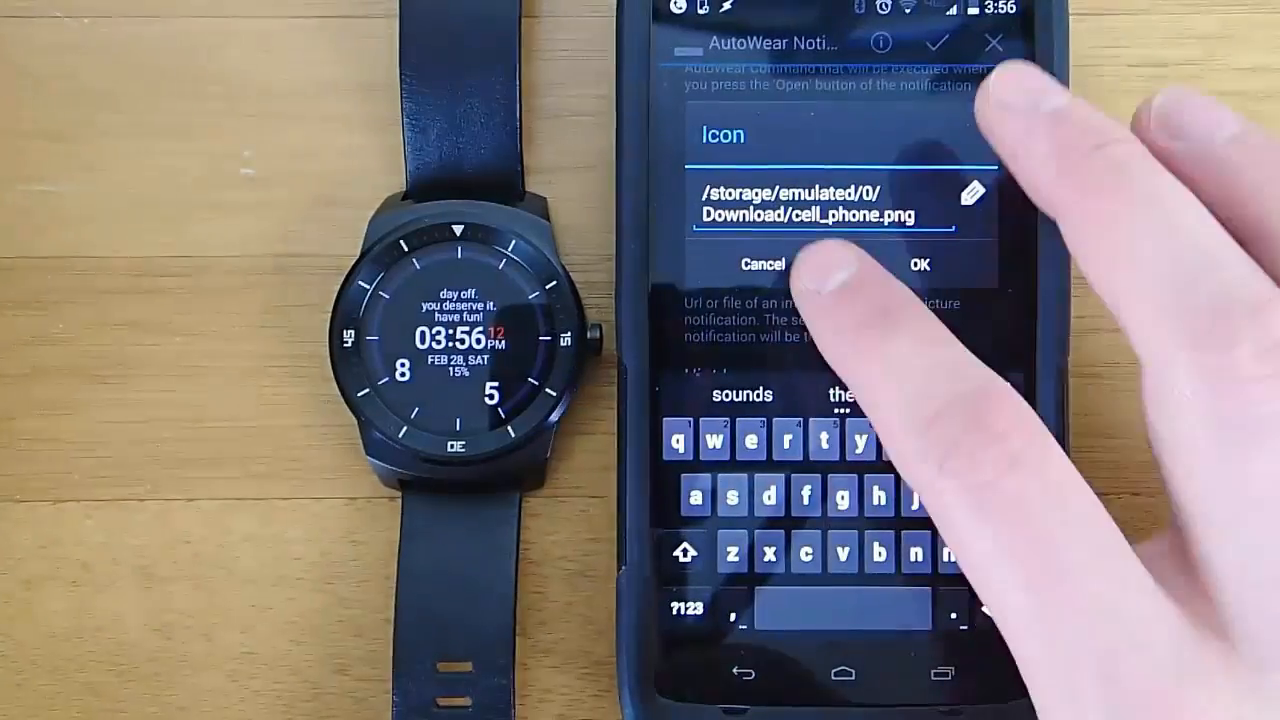
Confirm the icon path and set Button 1 to task=:=Home and Button 2 to task=:=Work
{"action": "left_click", "coordinate": [918, 265]}
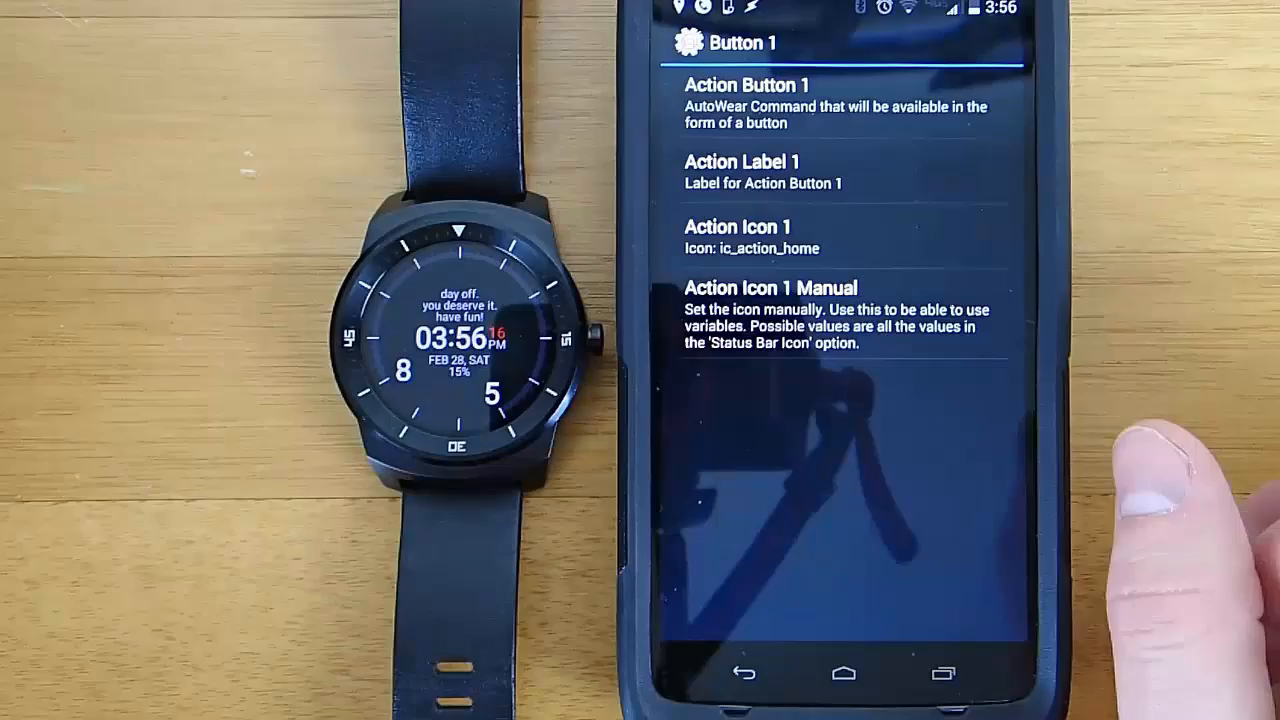
{"action": "left_click", "coordinate": [744, 85]}
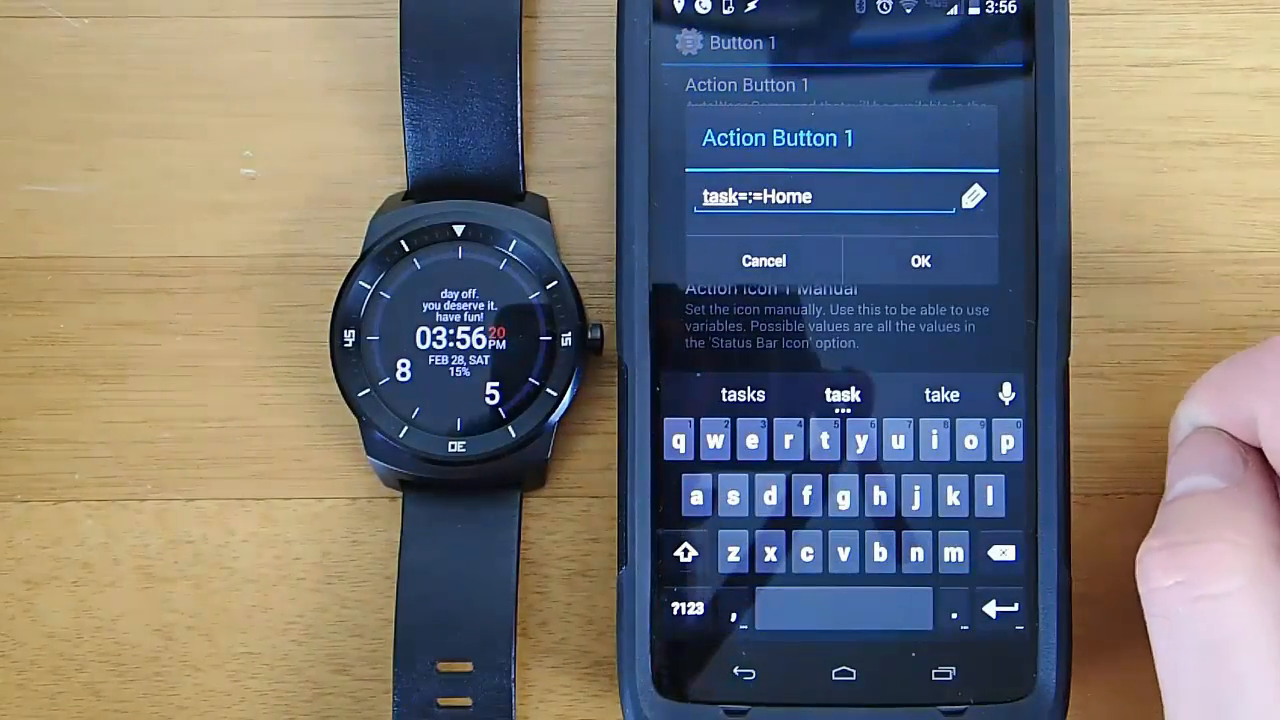
{"action": "left_click", "coordinate": [917, 261]}
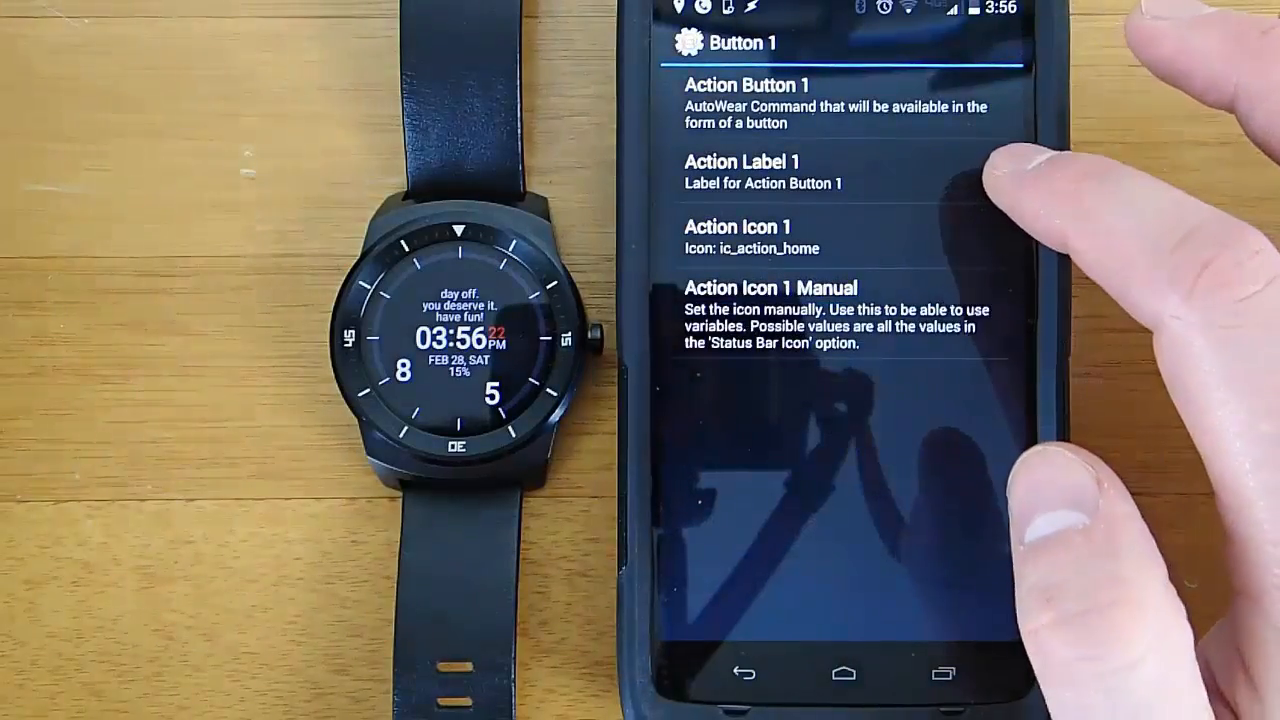
{"action": "left_click", "coordinate": [749, 672]}
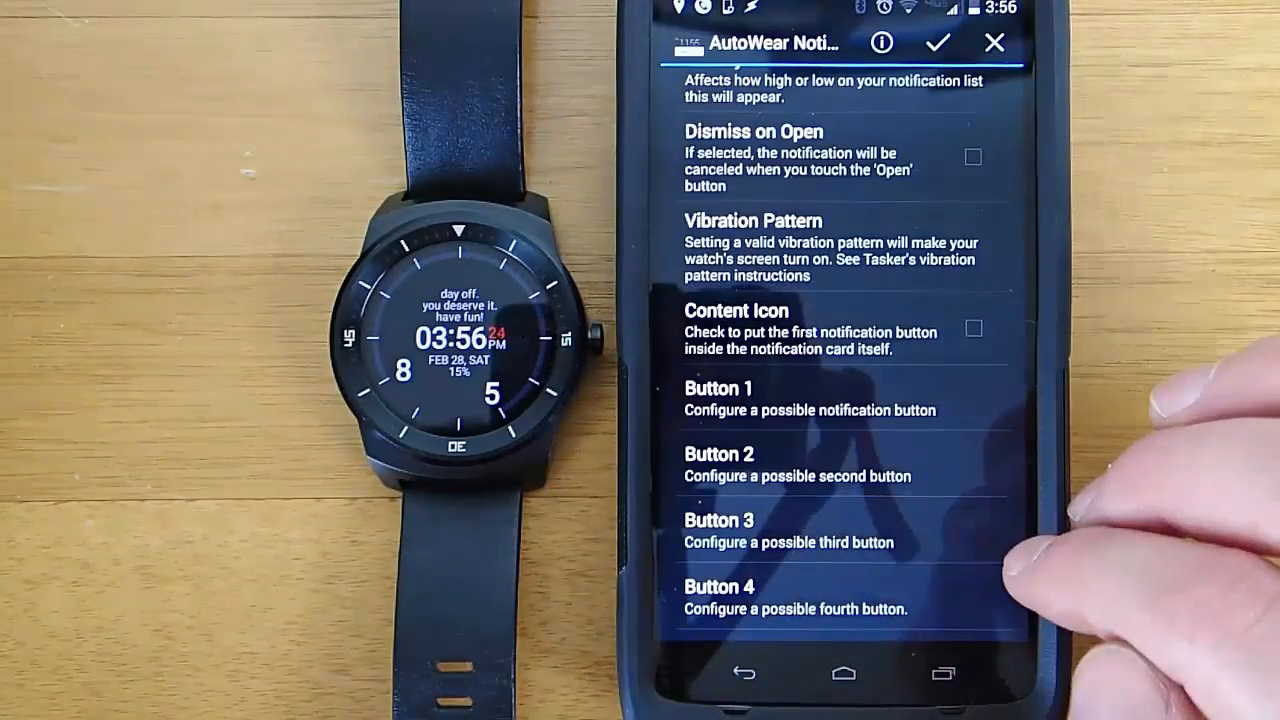
{"action": "left_click", "coordinate": [718, 453]}
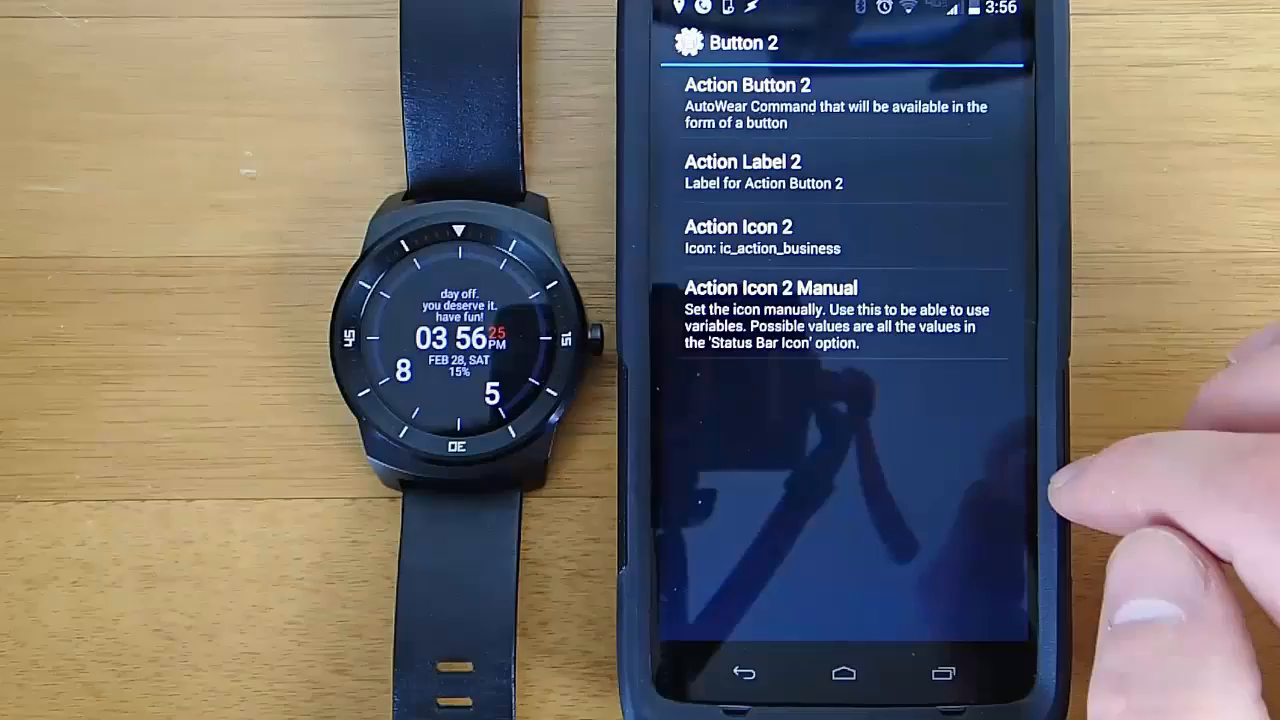
{"action": "left_click", "coordinate": [746, 85]}
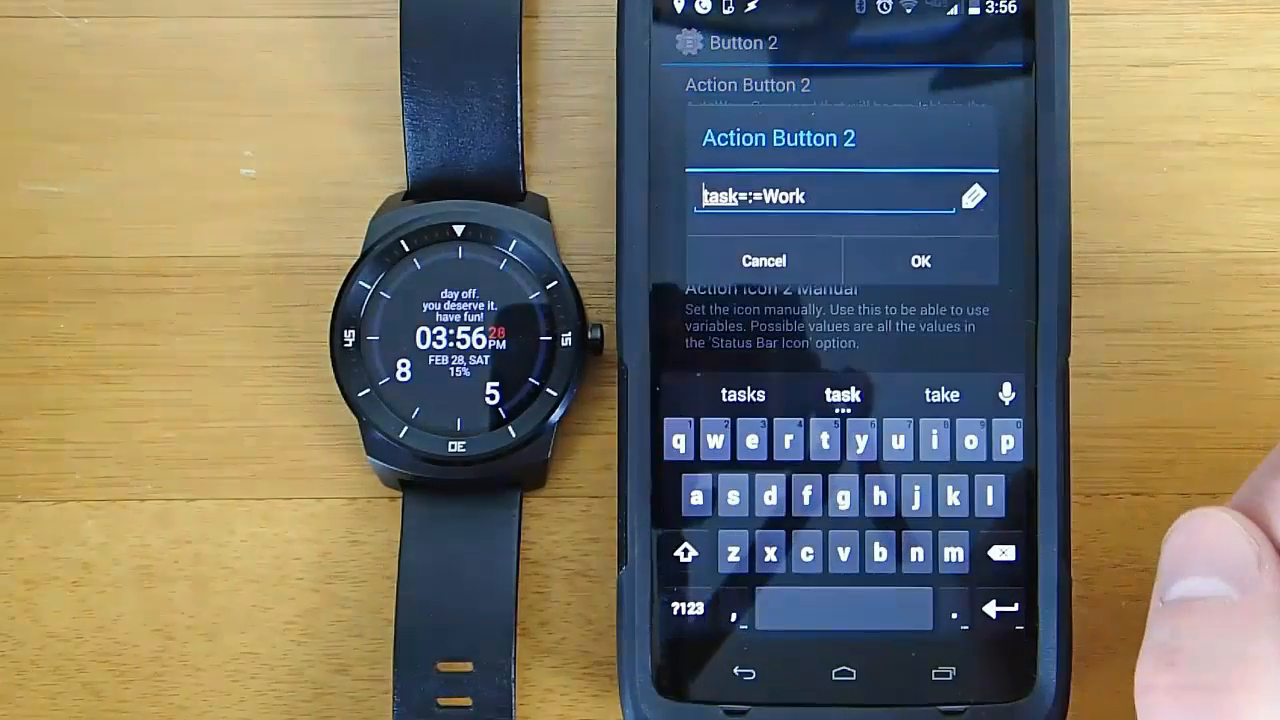
{"action": "left_click", "coordinate": [918, 261]}
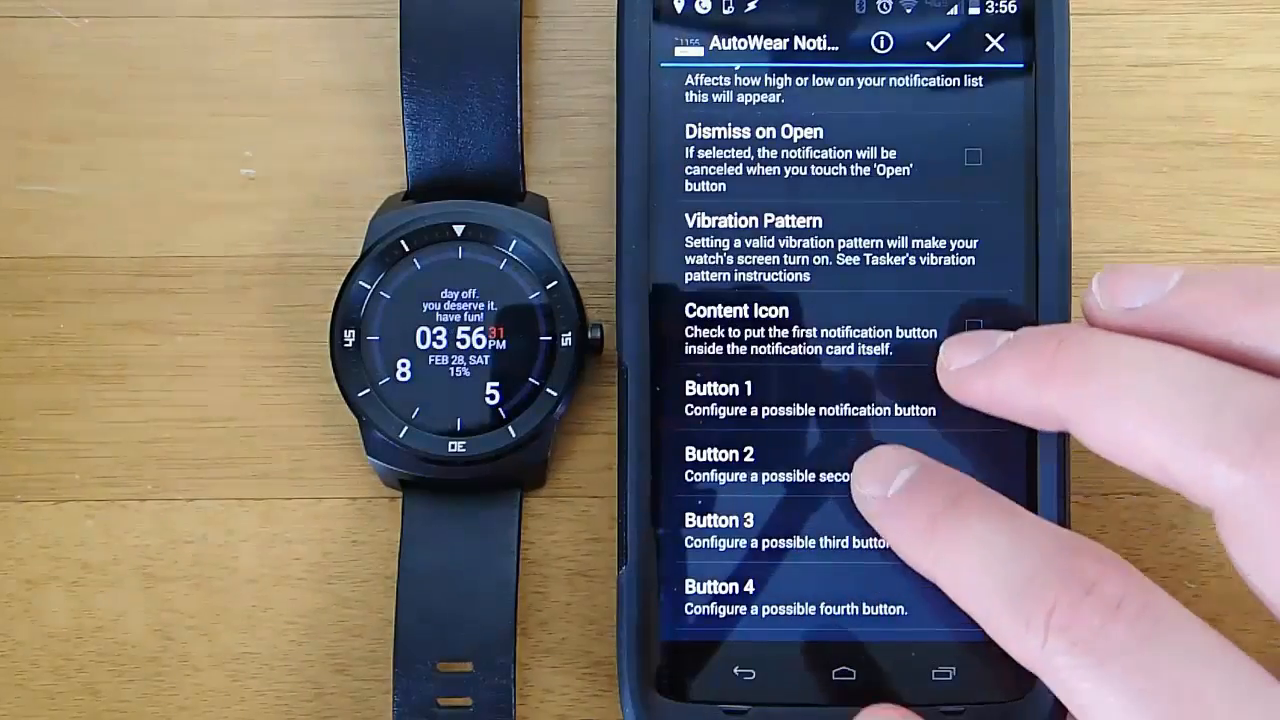
Pick a notification icon from the available icons list
{"action": "left_click", "coordinate": [718, 453]}
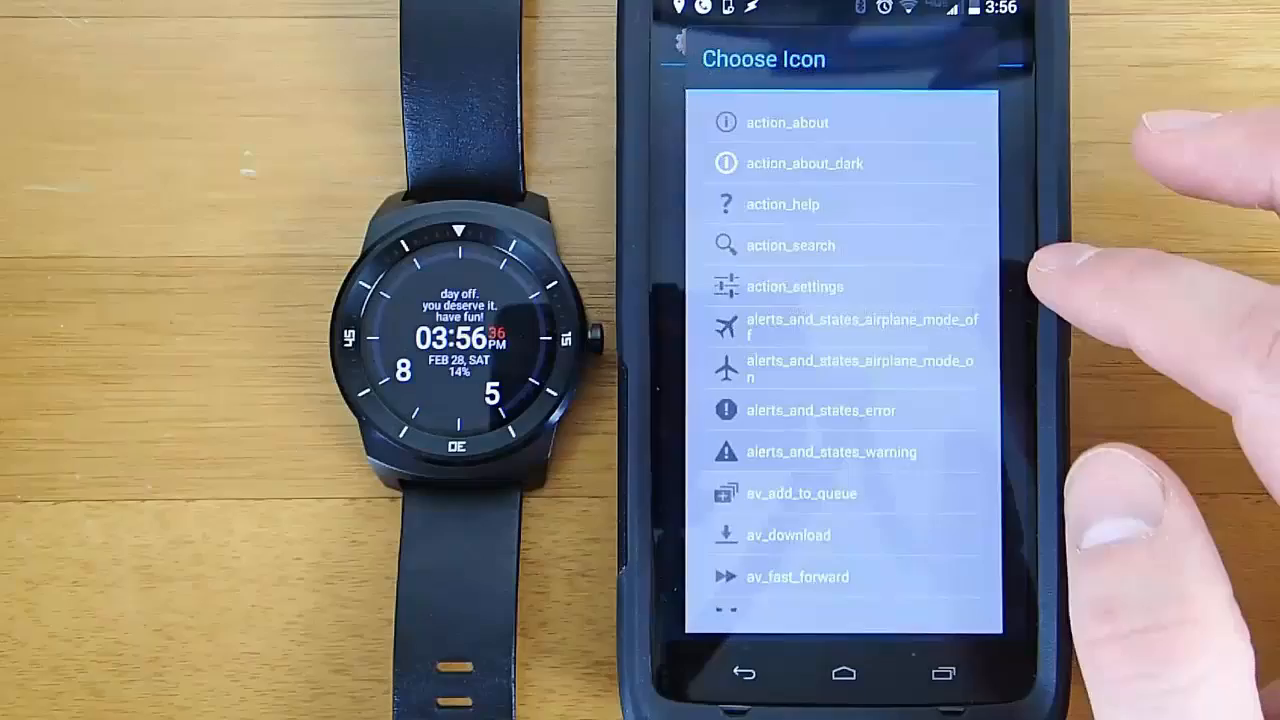
{"action": "scroll", "scroll_direction": "down", "scroll_amount": 3}
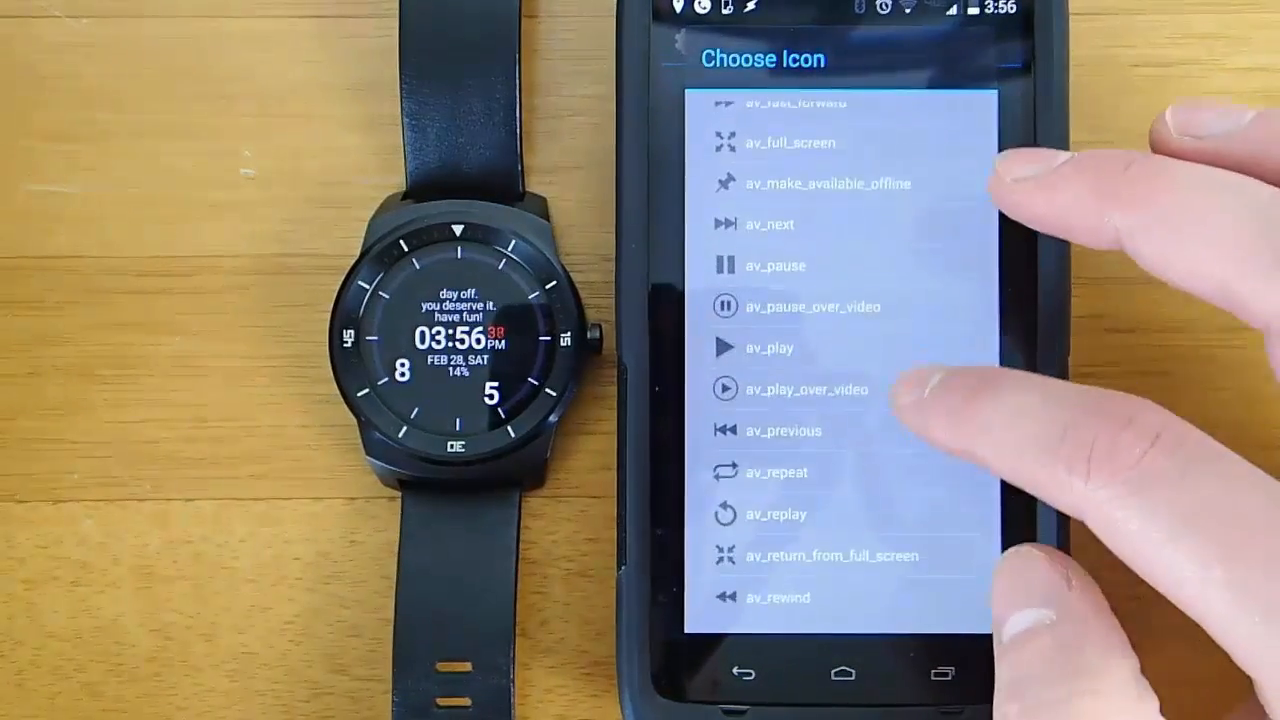
{"action": "scroll", "scroll_direction": "down", "scroll_amount": 3}
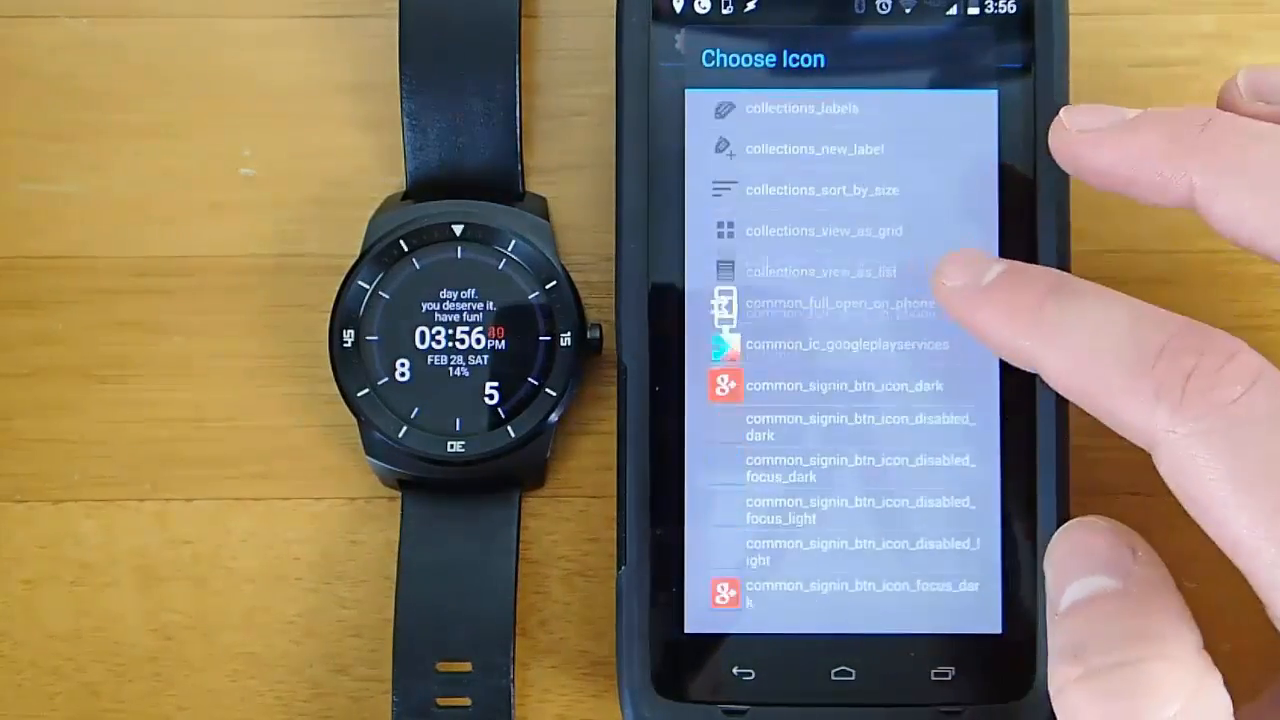
{"action": "scroll", "scroll_direction": "down", "scroll_amount": 3}
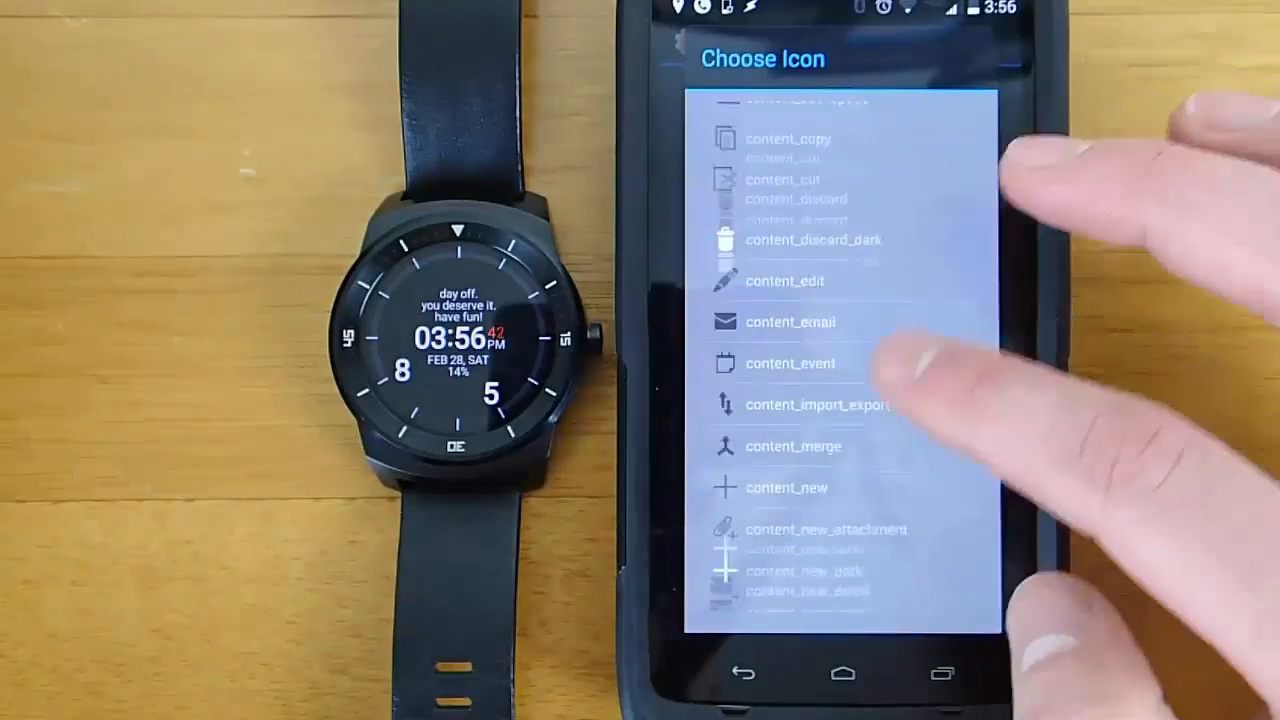
{"action": "left_click", "coordinate": [740, 672]}
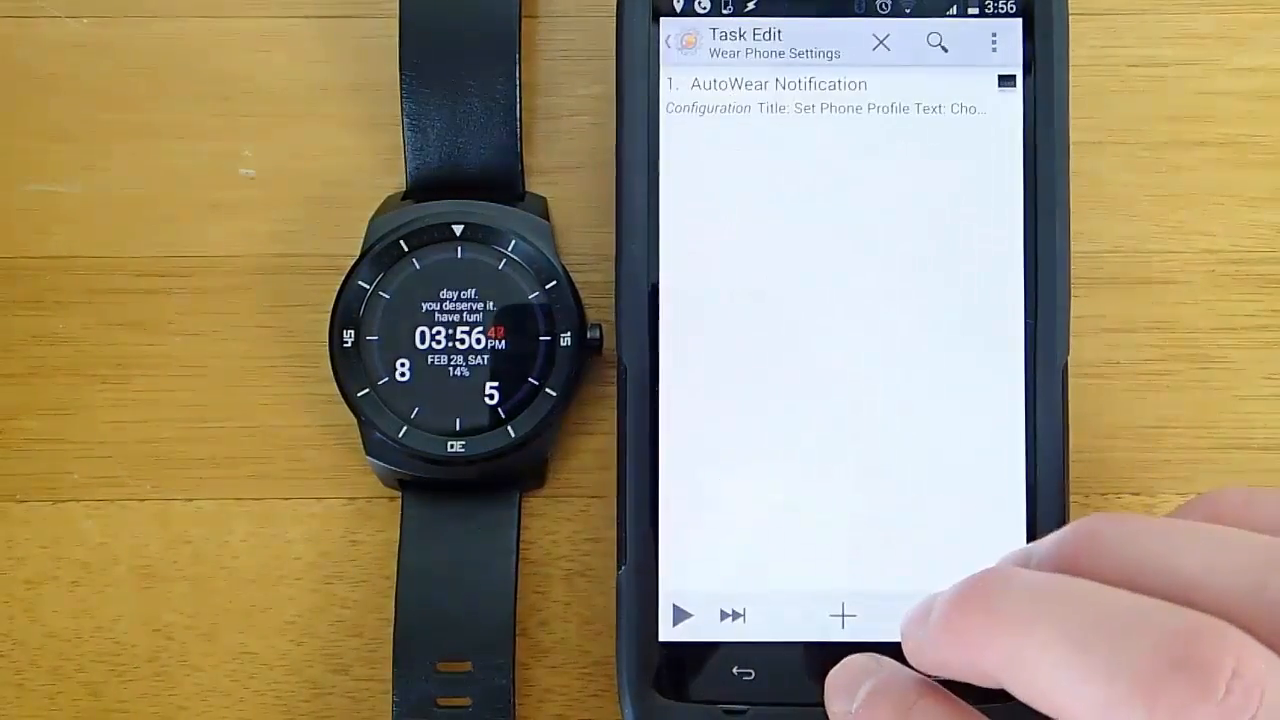
Open the Work task from Tasker's TASKS list
{"action": "left_click", "coordinate": [881, 42]}
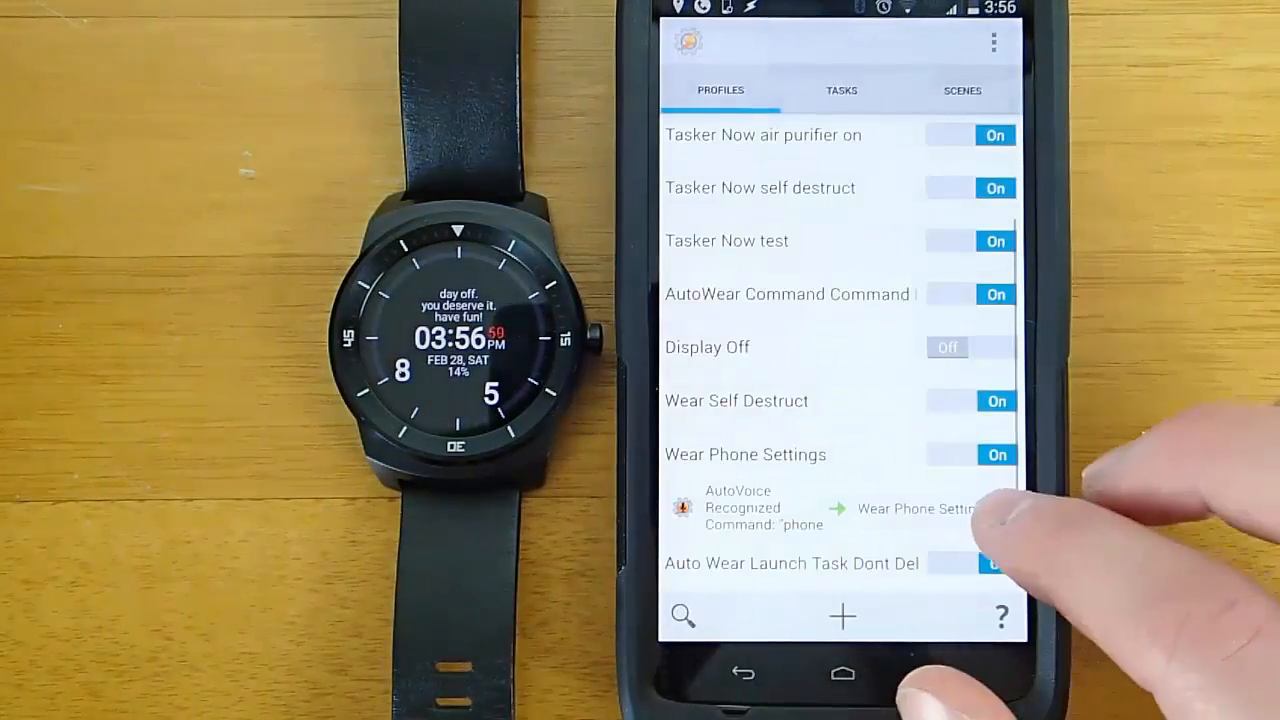
{"action": "left_click", "coordinate": [841, 90]}
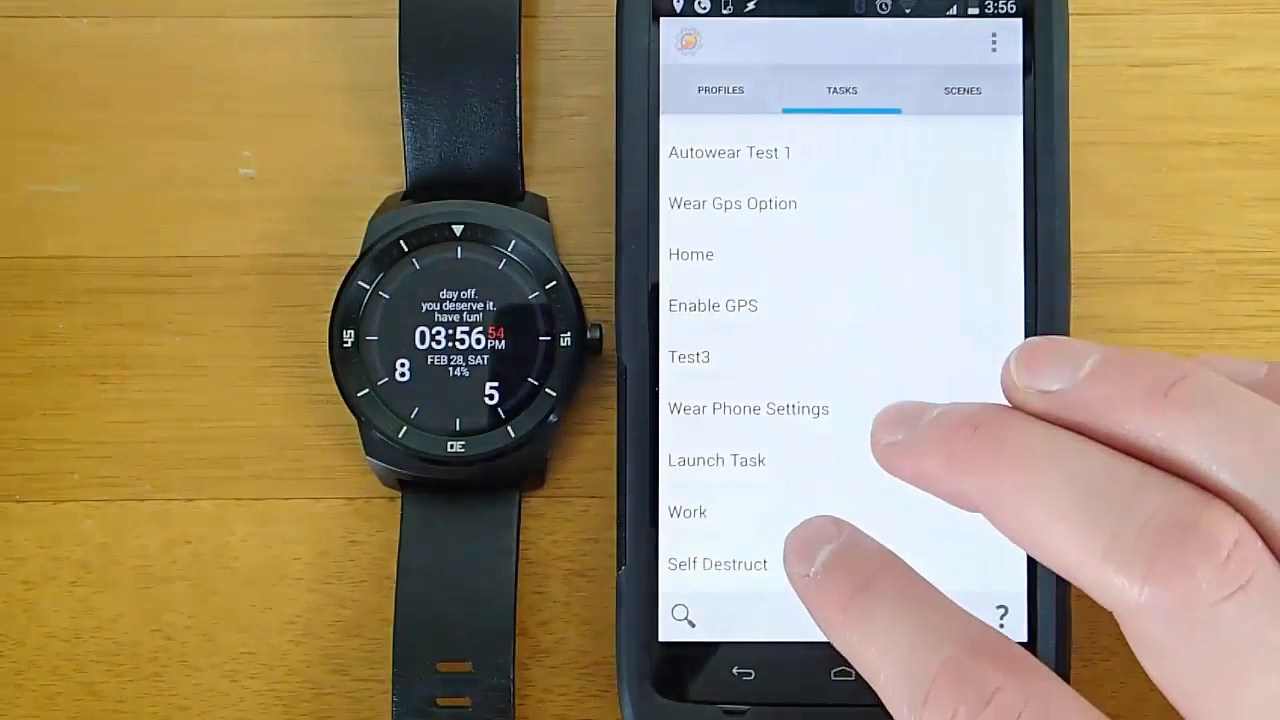
{"action": "left_click", "coordinate": [687, 512]}
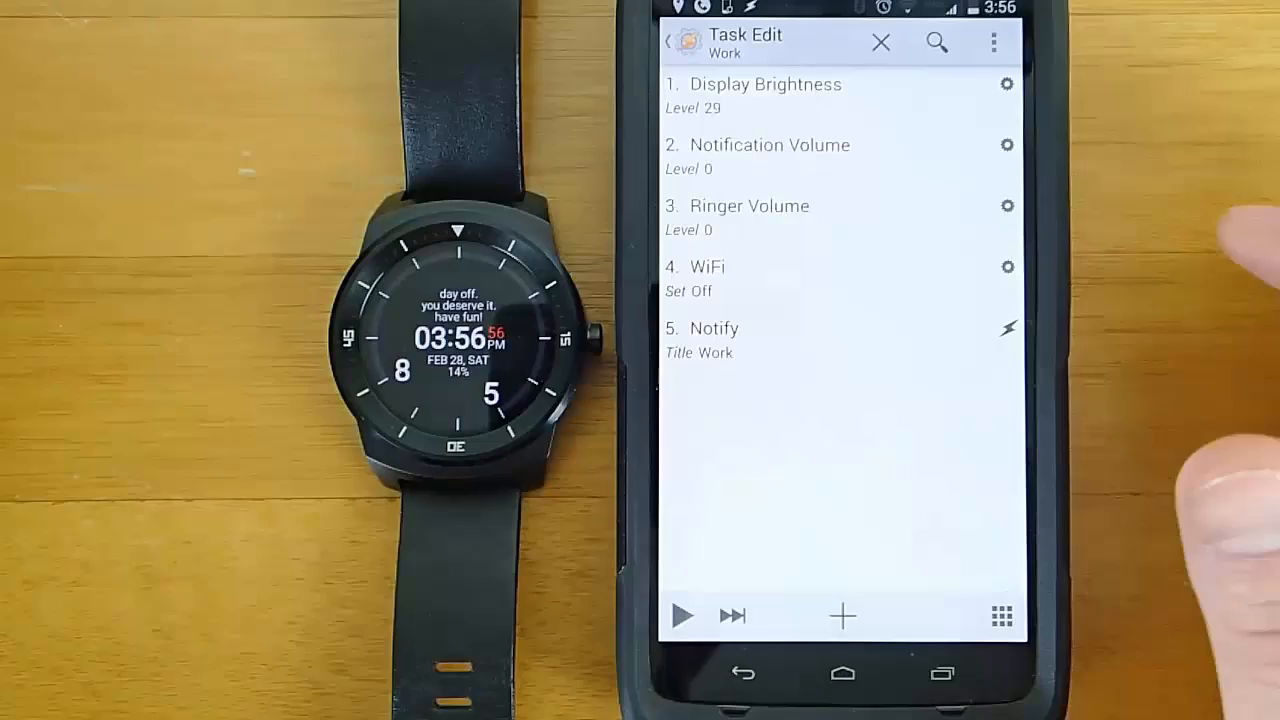